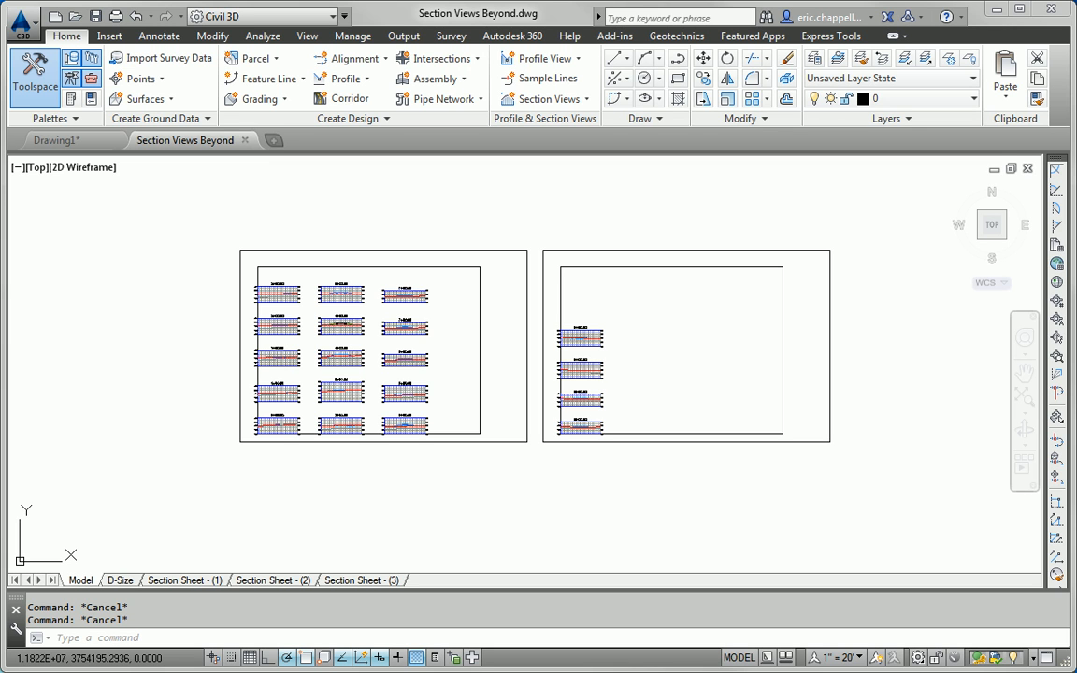
pyautogui.moveTo(185, 520)
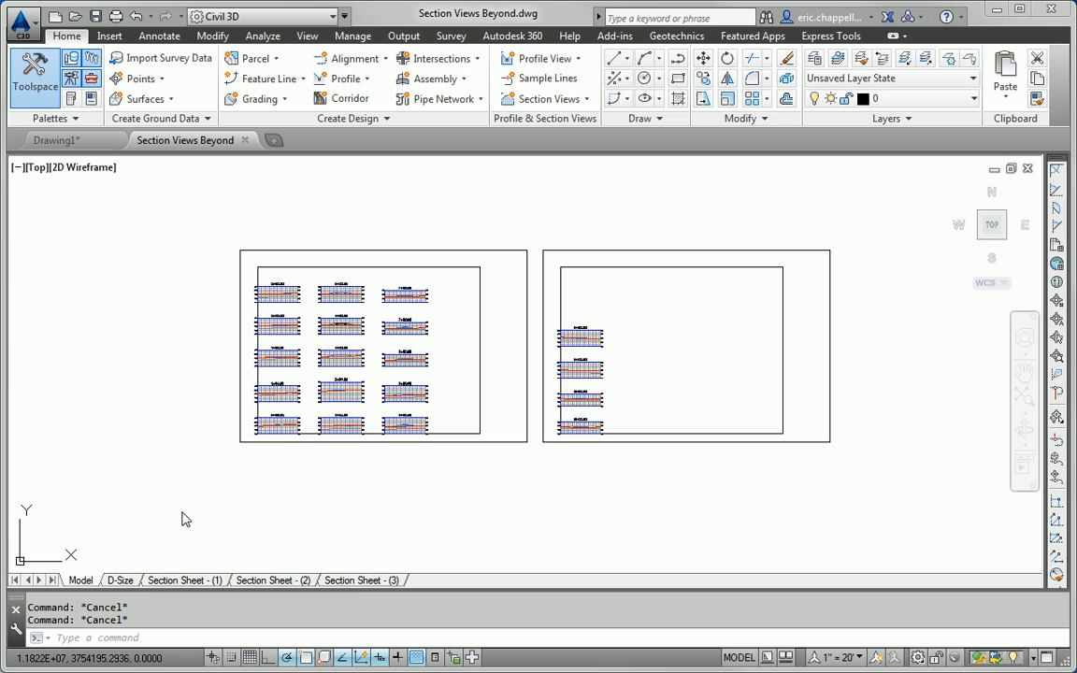
# Select a section view on the first sheet to reach its contextual editing tools.
pyautogui.click(341, 393)
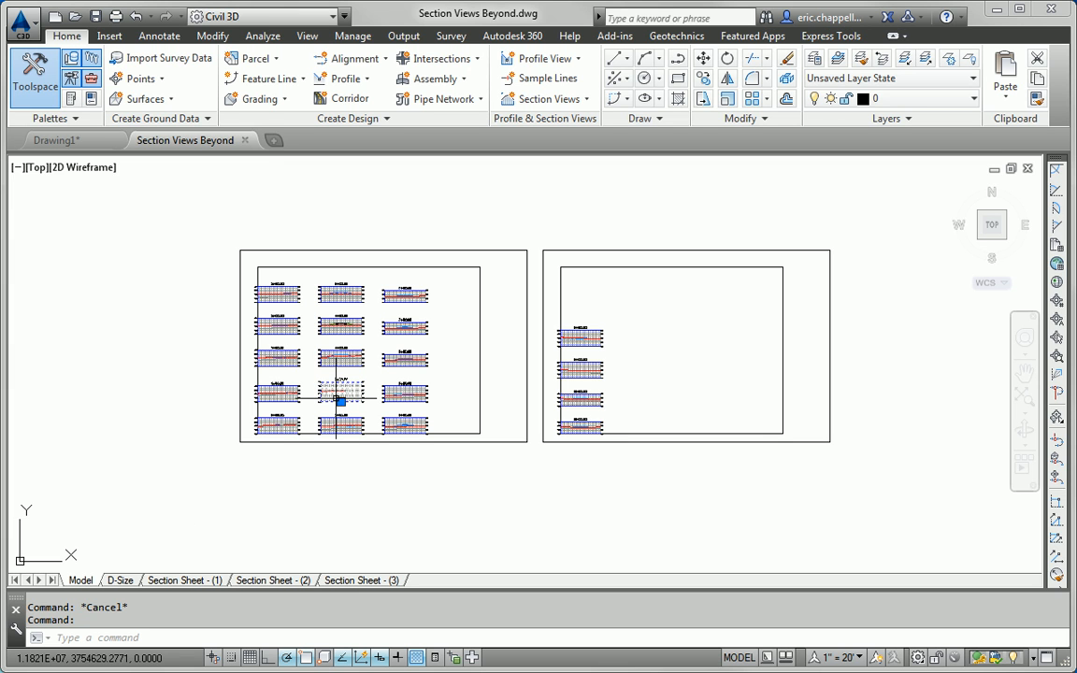
pyautogui.click(340, 402)
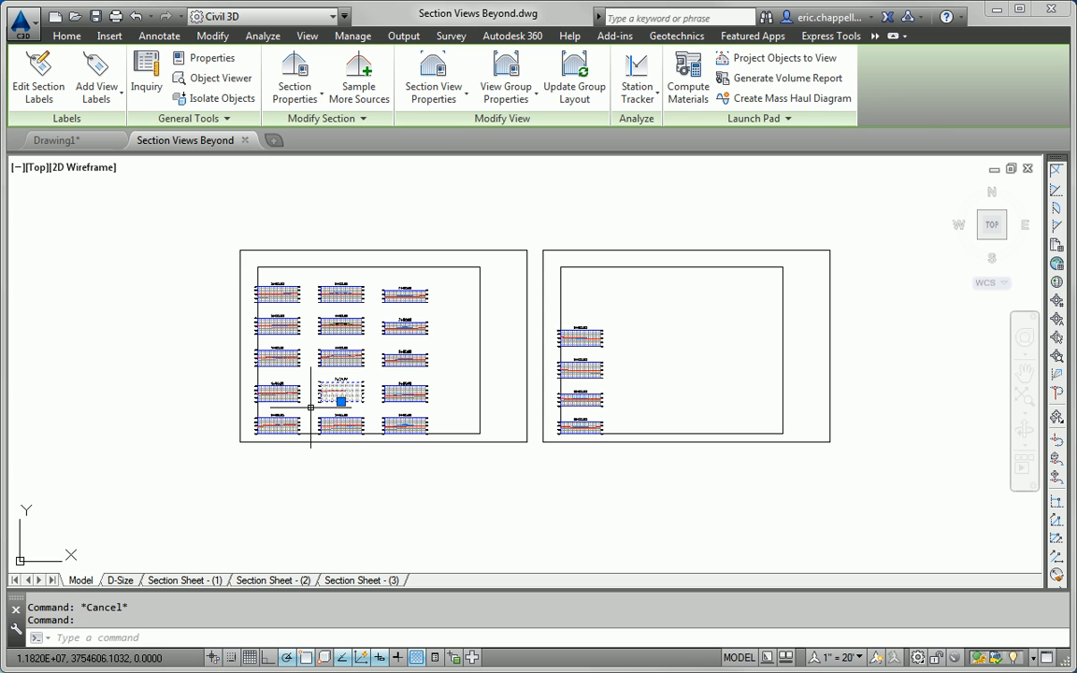
pyautogui.moveTo(505, 78)
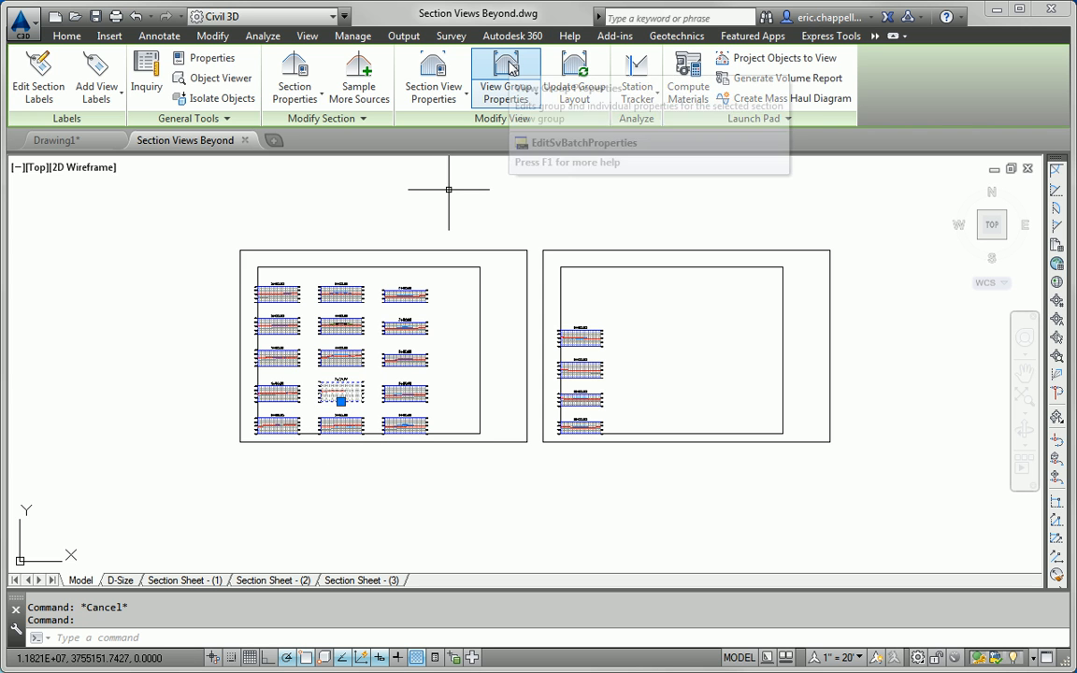
# Set the group plot style to Bottom Up - Left to Right With Grid in the group properties.
pyautogui.click(504, 78)
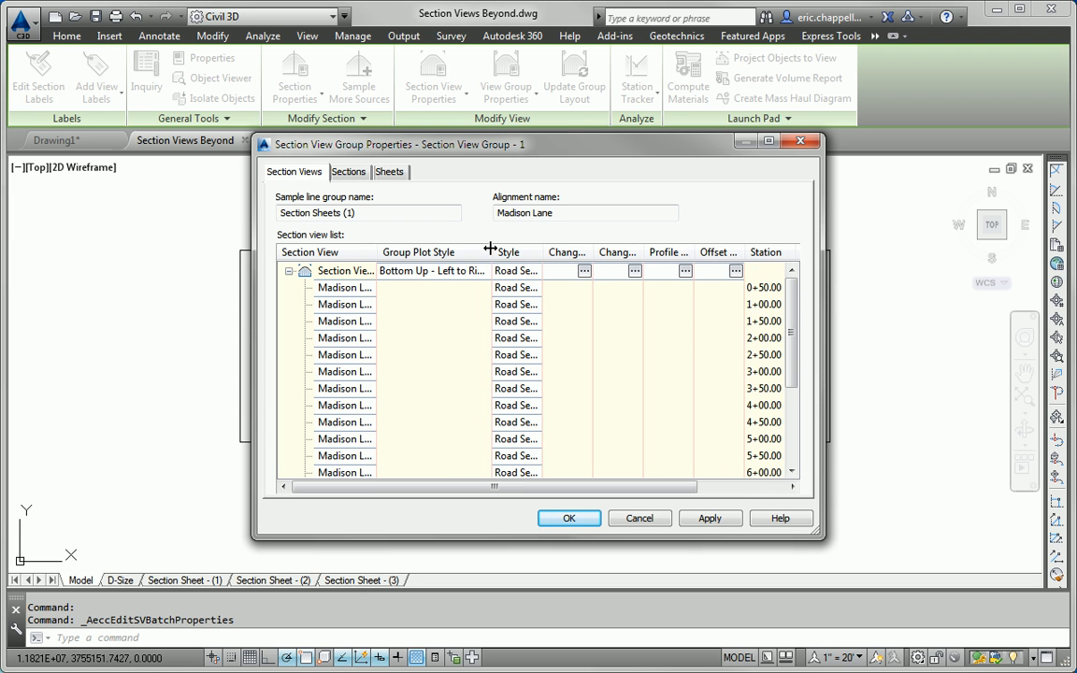
pyautogui.moveTo(434, 269)
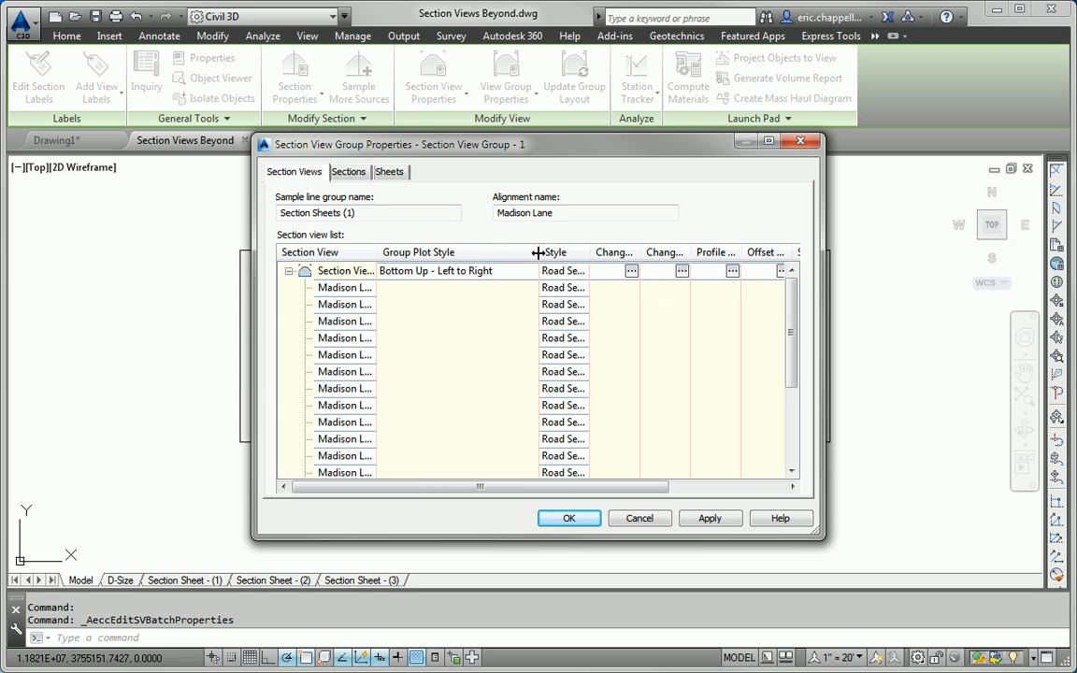
pyautogui.moveTo(478, 271)
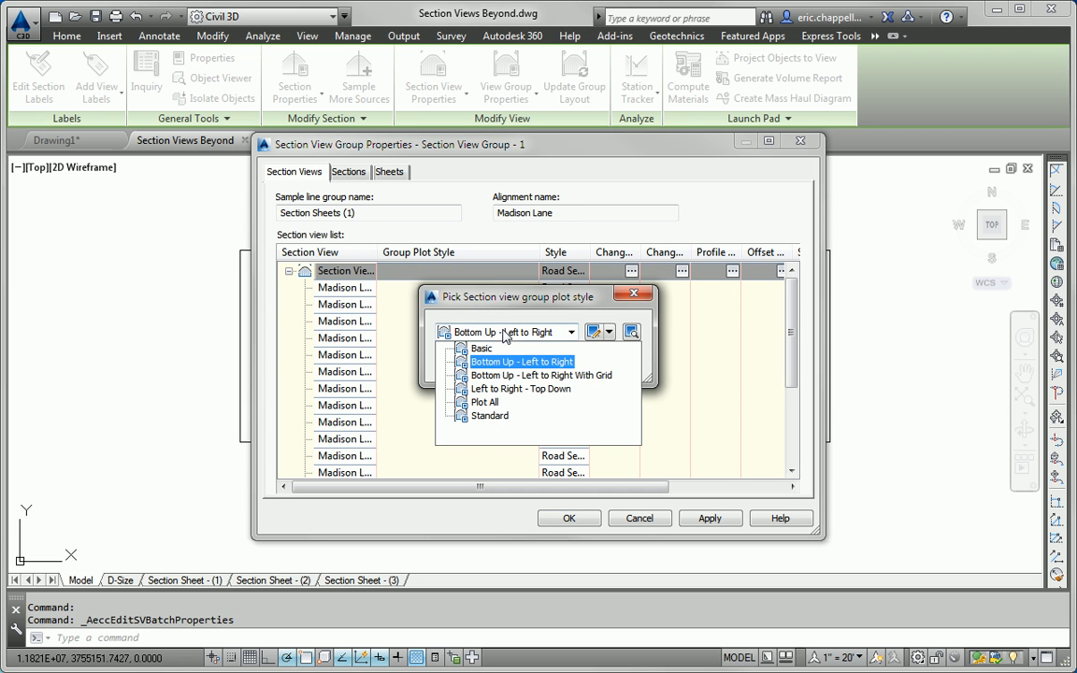
pyautogui.click(519, 363)
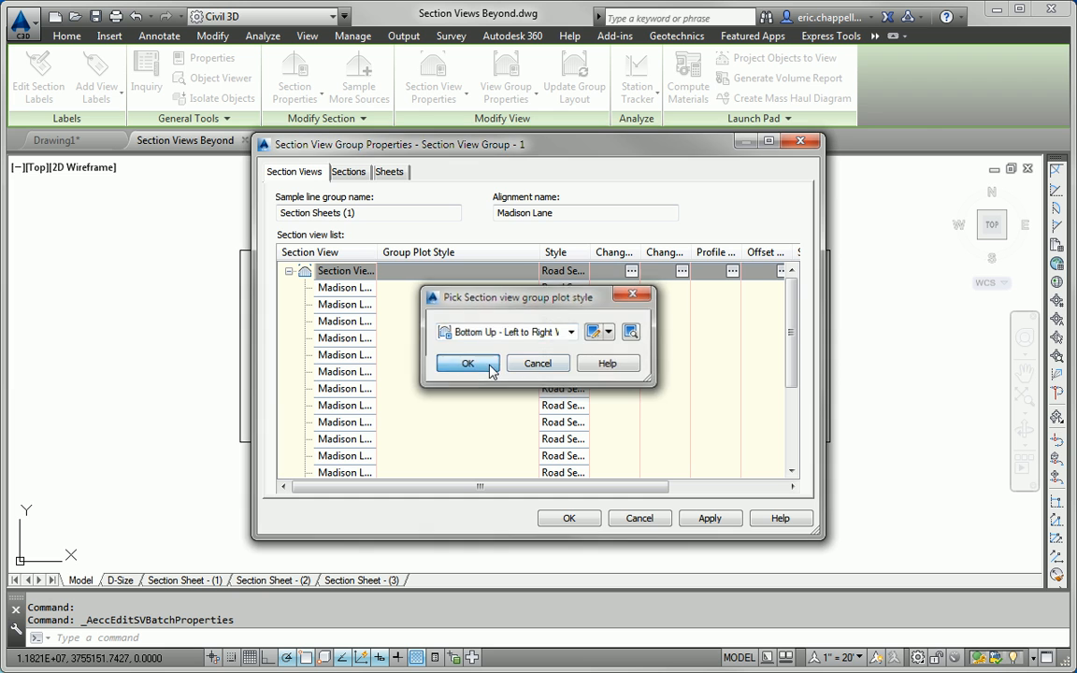
pyautogui.click(468, 363)
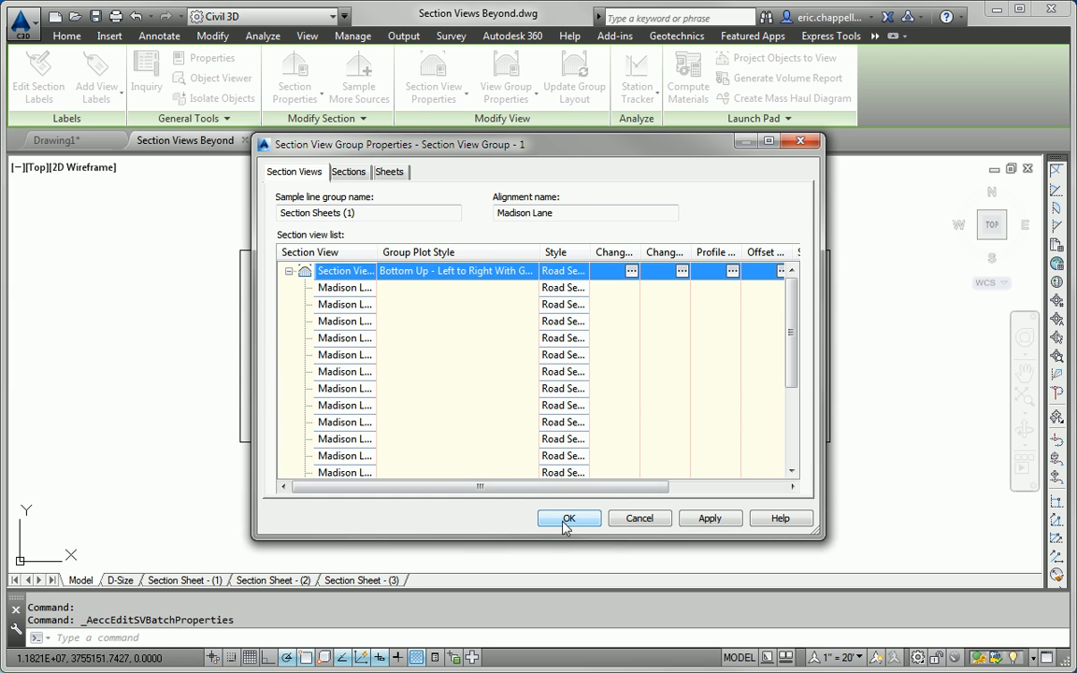
# Apply the grid plot style and select a section view in the rearranged layout.
pyautogui.click(569, 518)
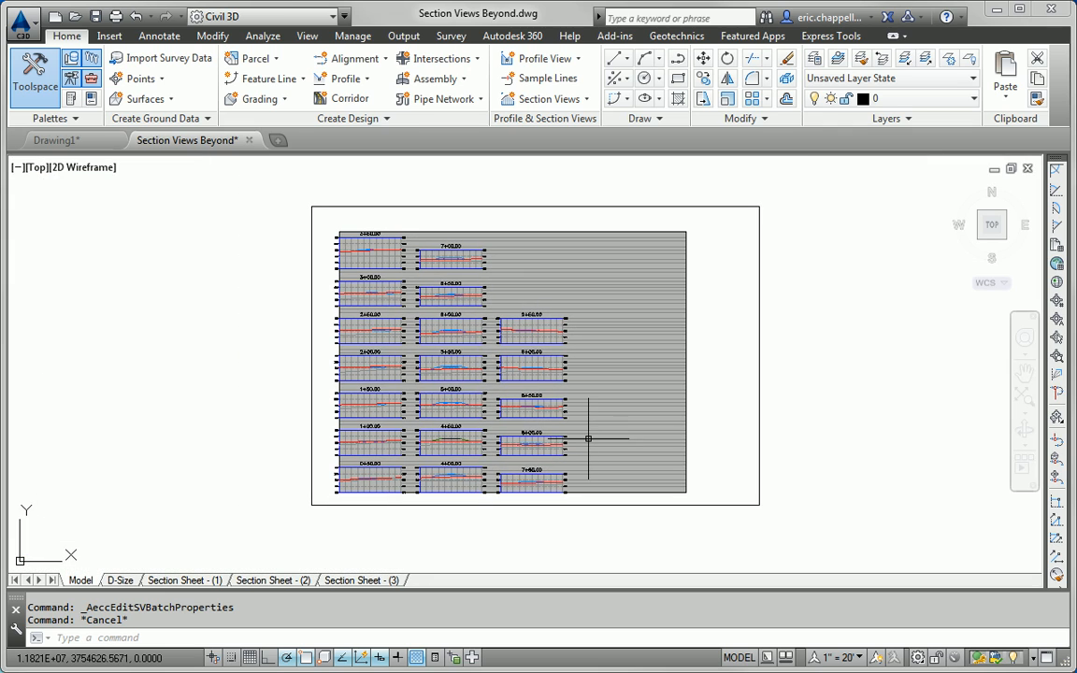
pyautogui.moveTo(588, 437)
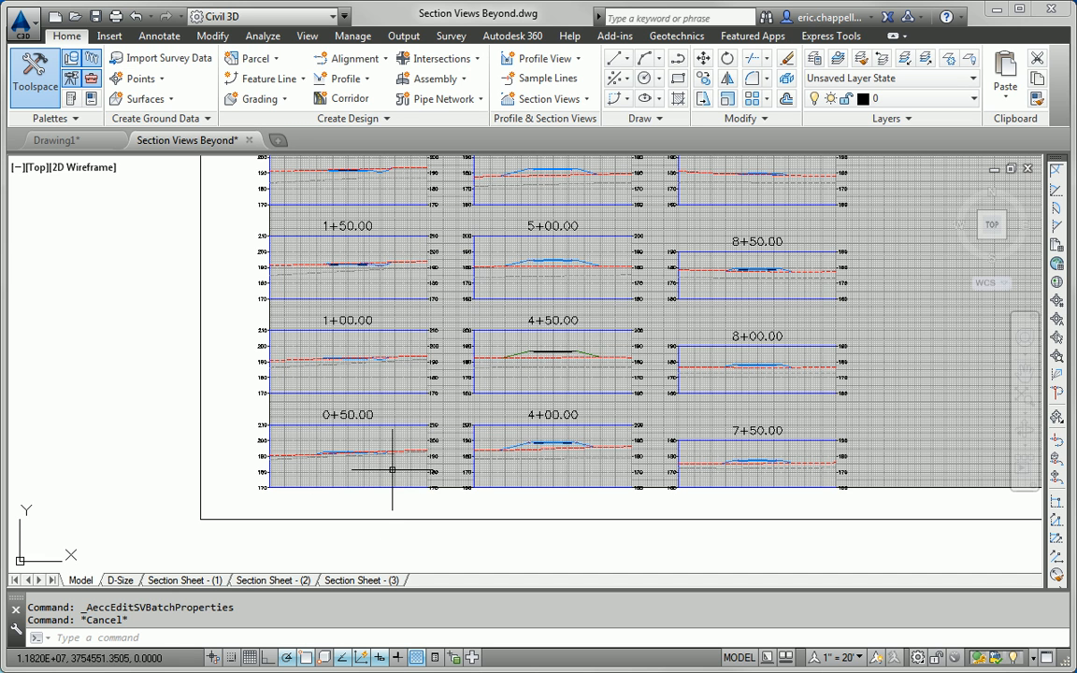
pyautogui.click(348, 459)
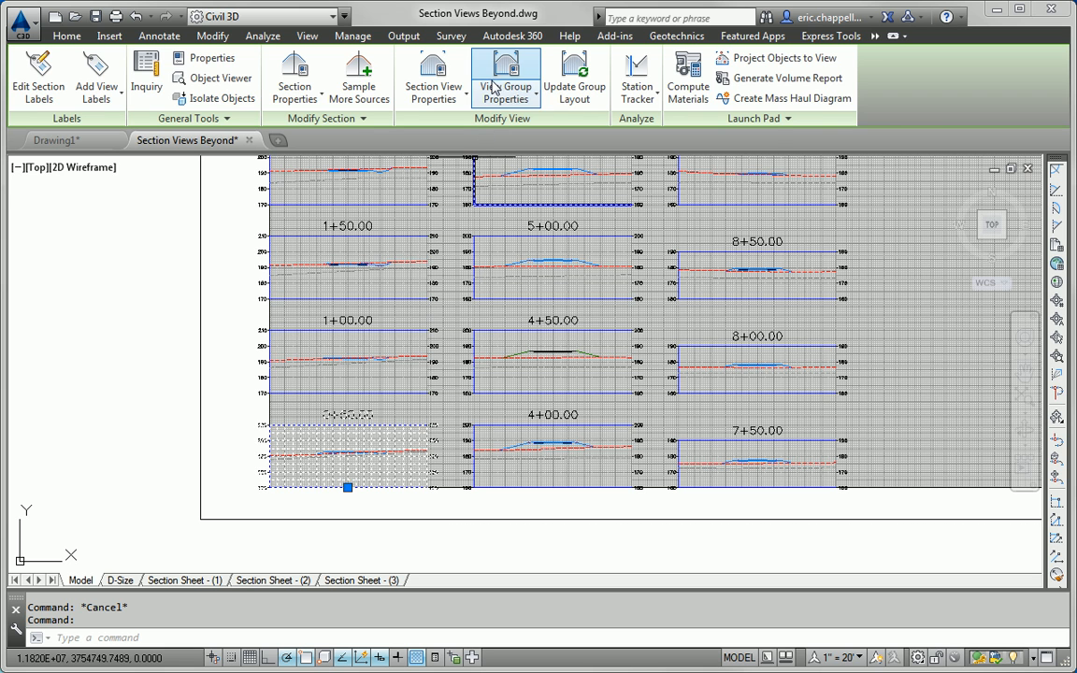
# Assign the Design 1V - No Grid section view style to the whole group and apply it.
pyautogui.click(505, 78)
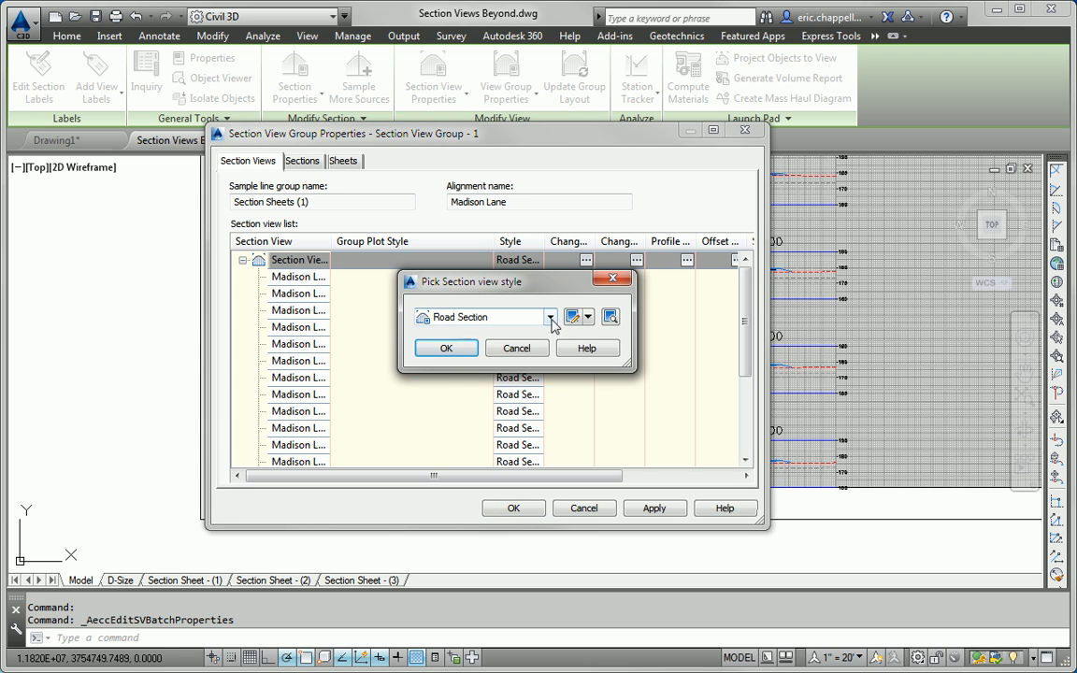
pyautogui.click(550, 318)
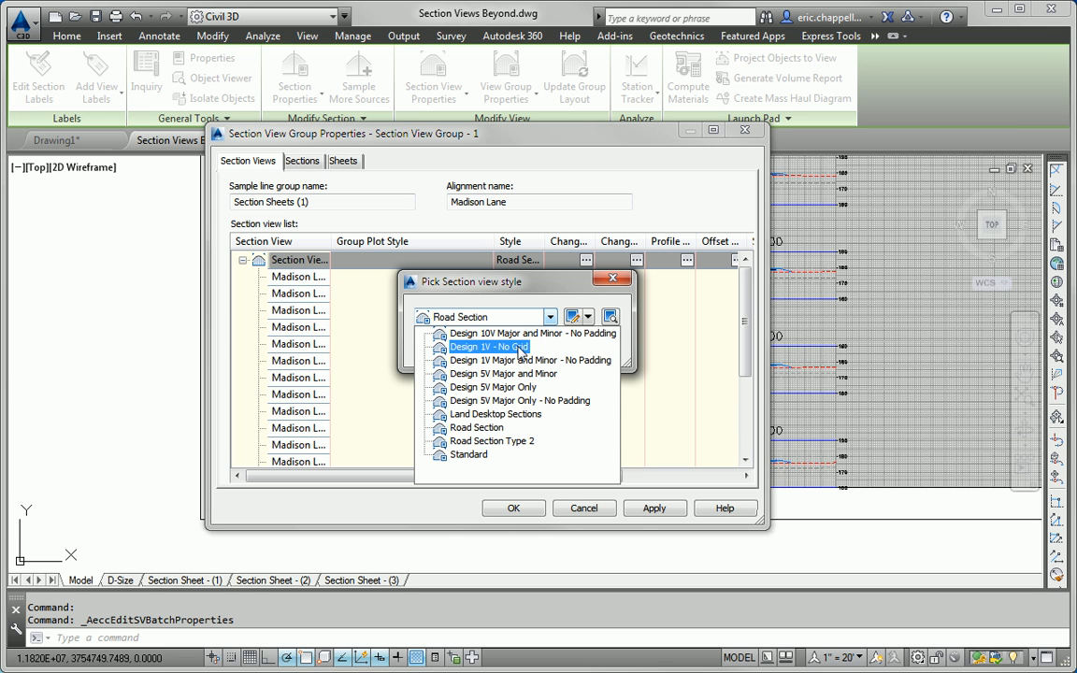
pyautogui.click(486, 346)
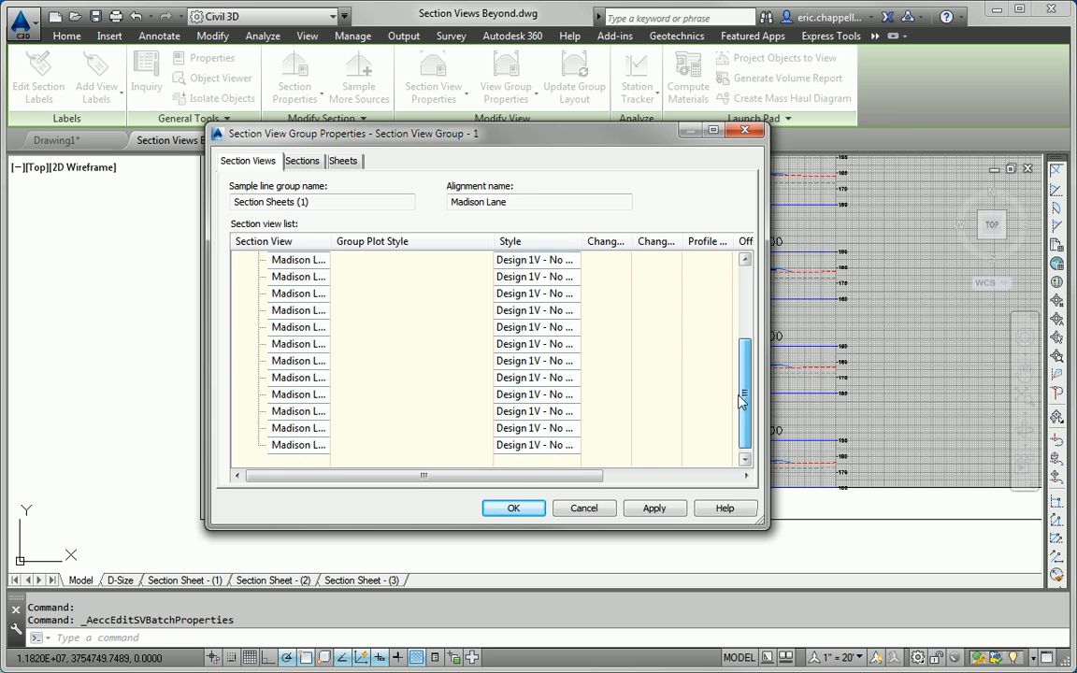
pyautogui.click(512, 509)
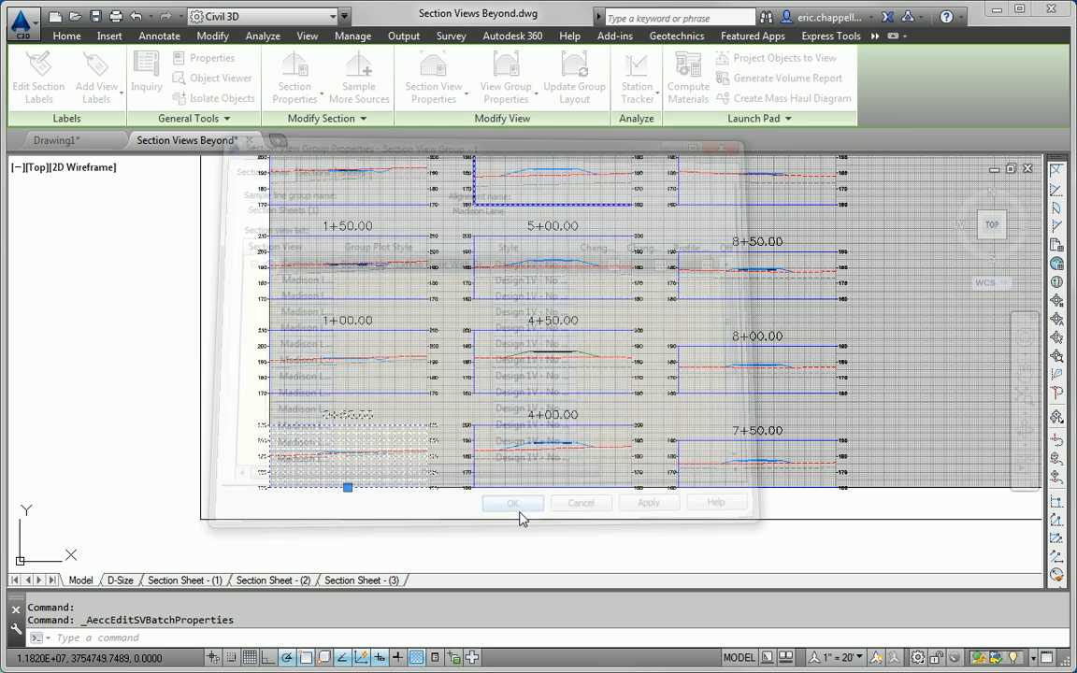
# Pick the Madison Lane section view at station 5+00.00 from the restyled views.
pyautogui.click(512, 503)
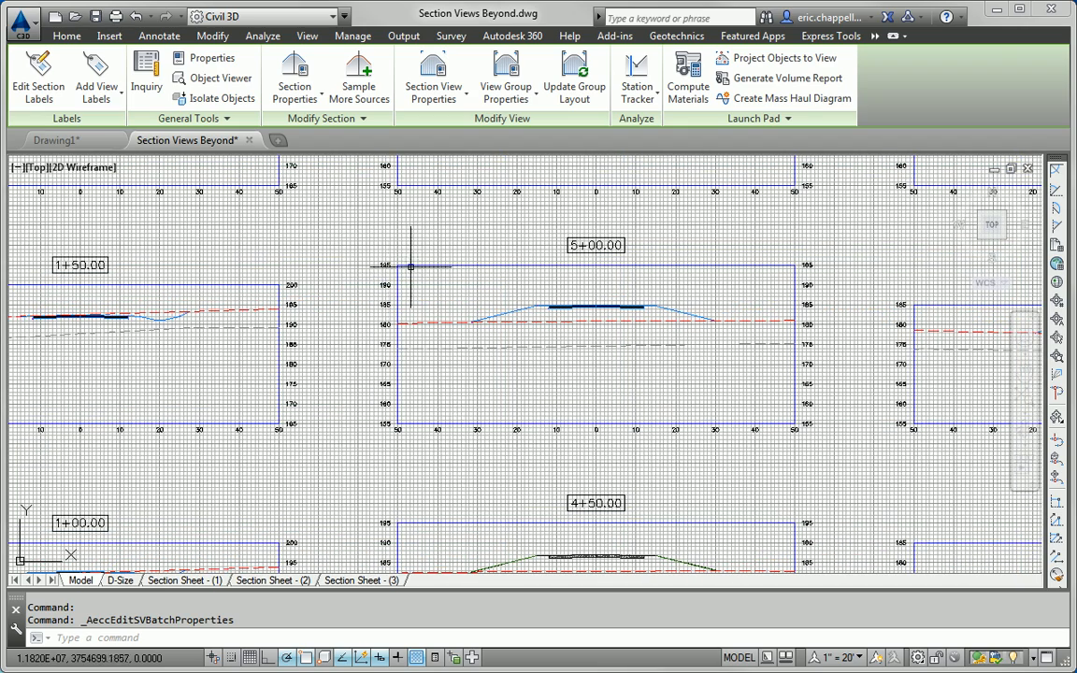
pyautogui.moveTo(440, 260)
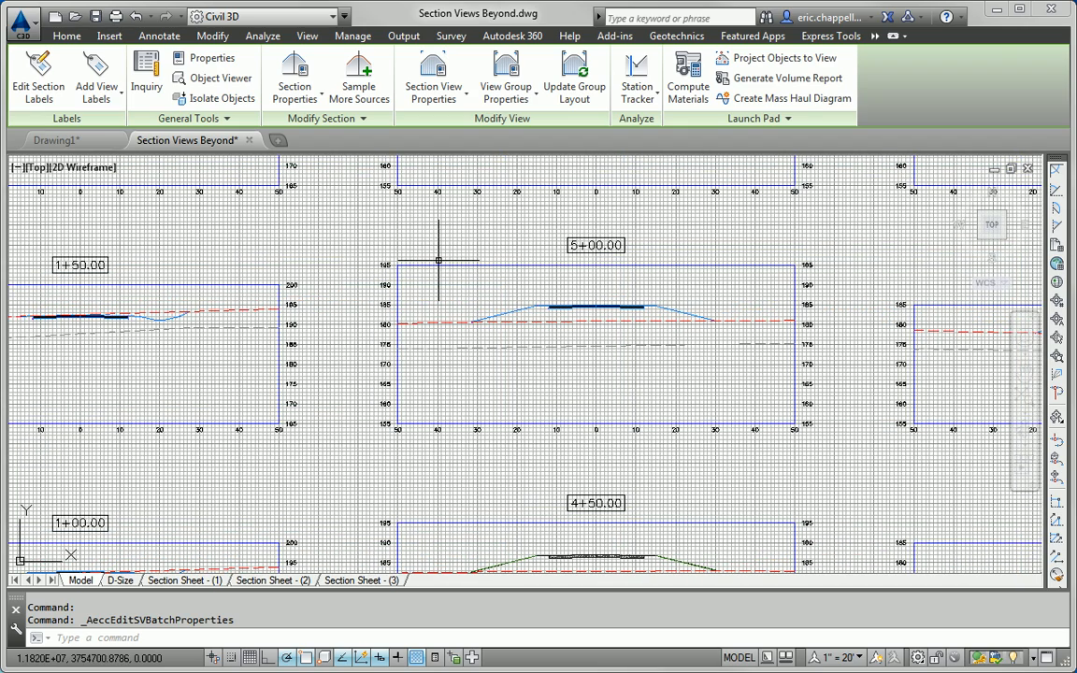
pyautogui.moveTo(370, 258)
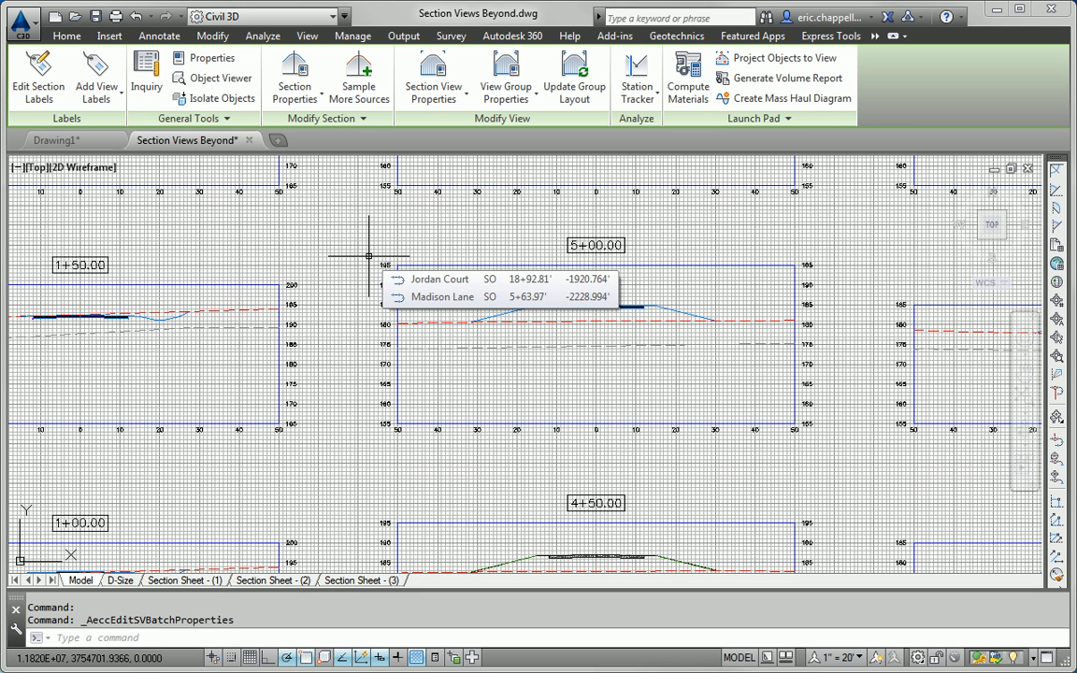
pyautogui.moveTo(489, 284)
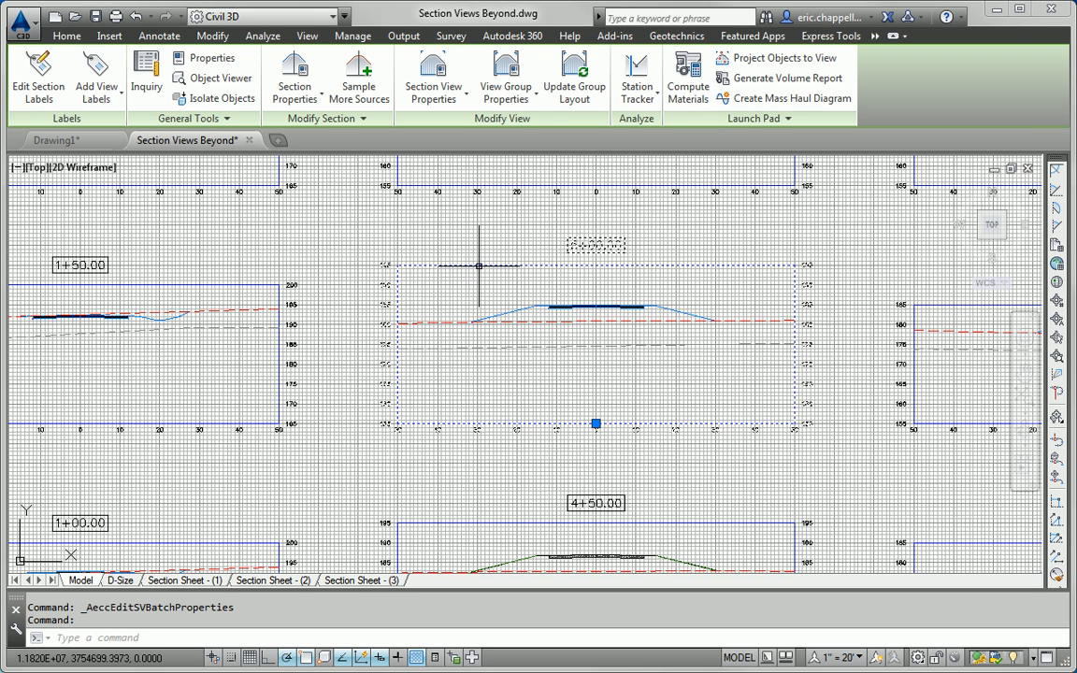
pyautogui.moveTo(480, 277)
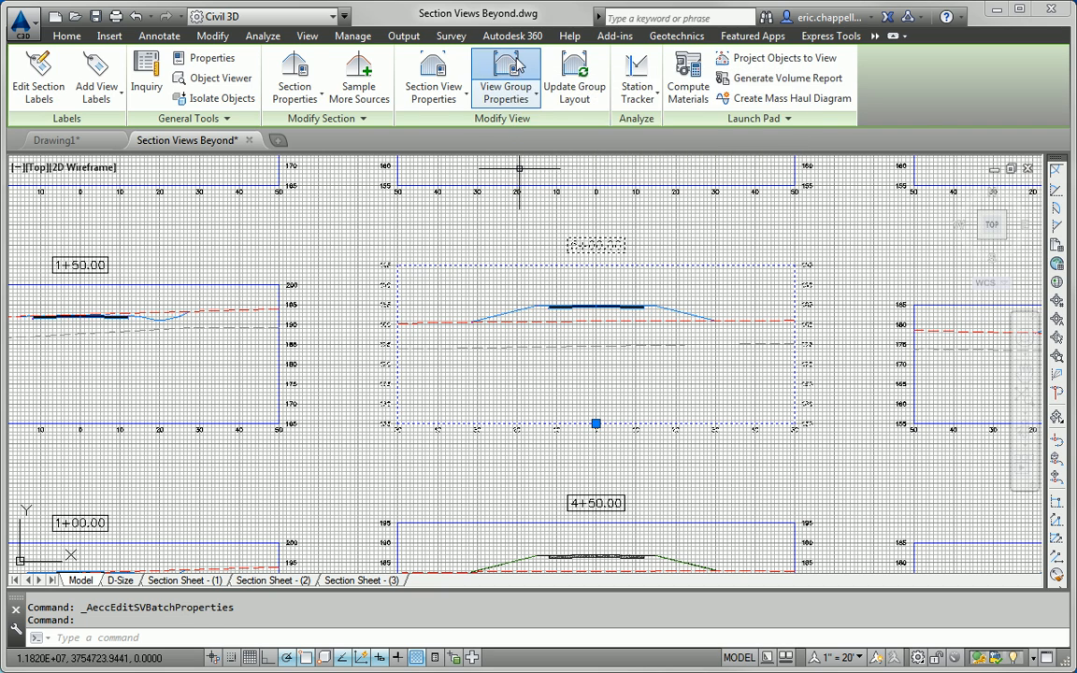
# Reopen the group properties, widen the window and reach the band set choices.
pyautogui.click(505, 73)
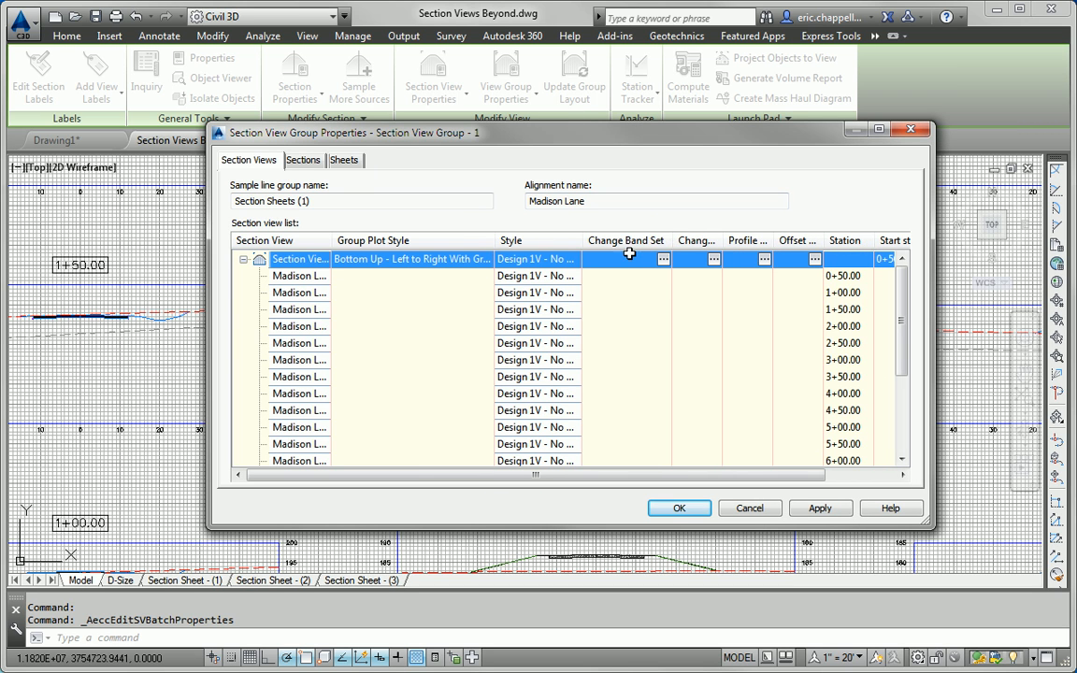
pyautogui.moveTo(570, 131); pyautogui.dragTo(467, 140)
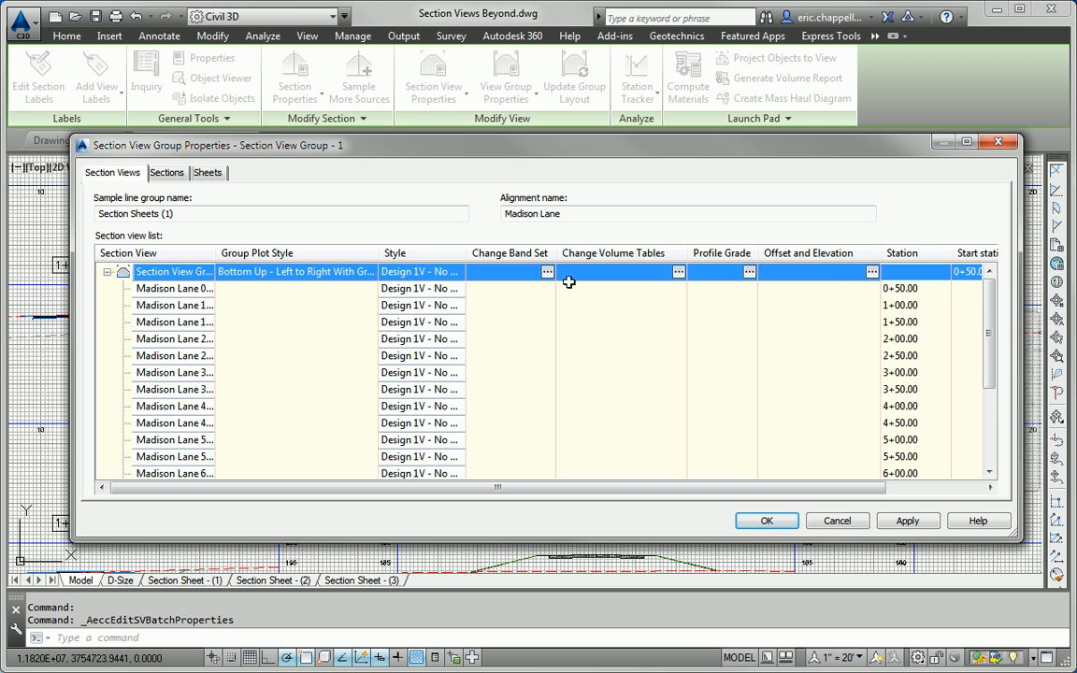
pyautogui.moveTo(550, 273)
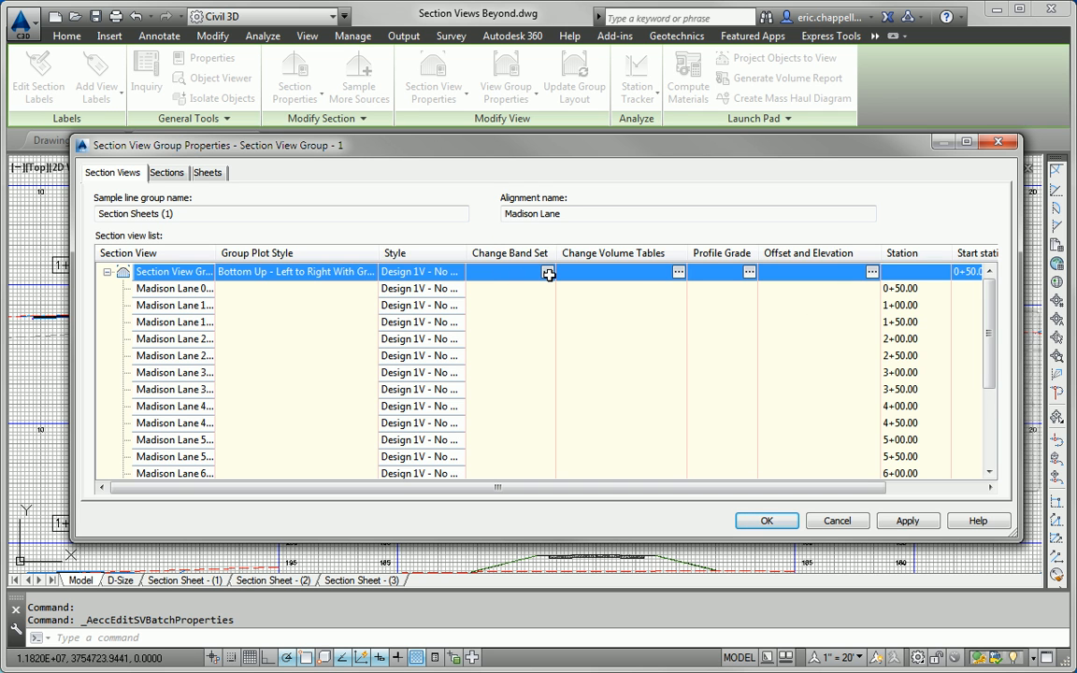
pyautogui.click(548, 273)
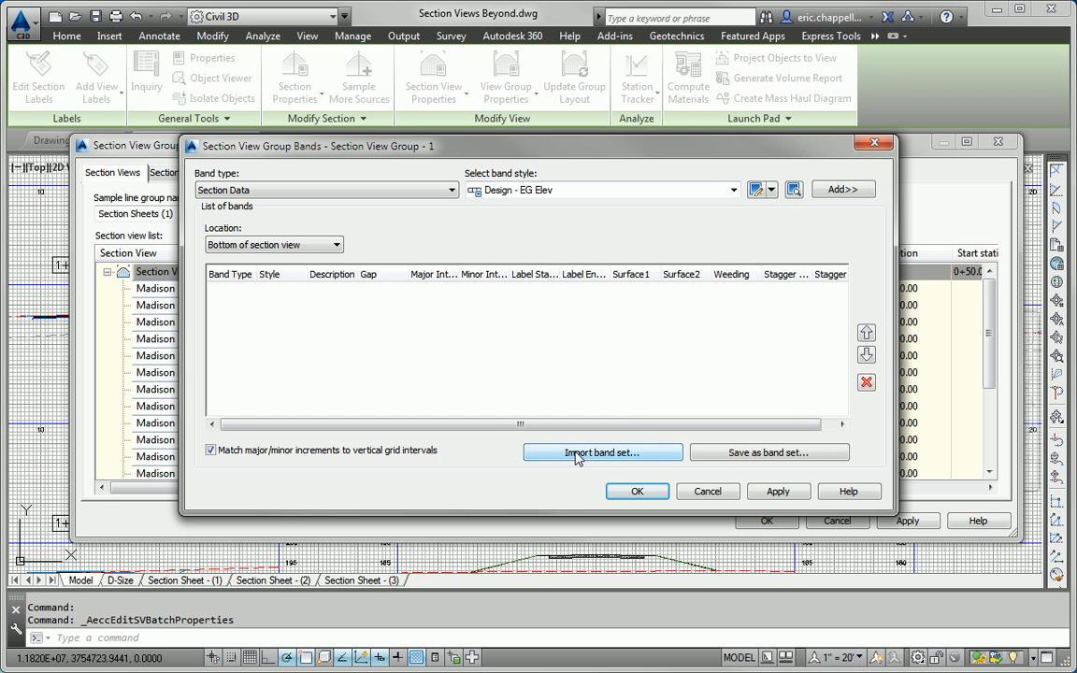
# Import the _No Bands band set and accept the empty band list.
pyautogui.click(602, 452)
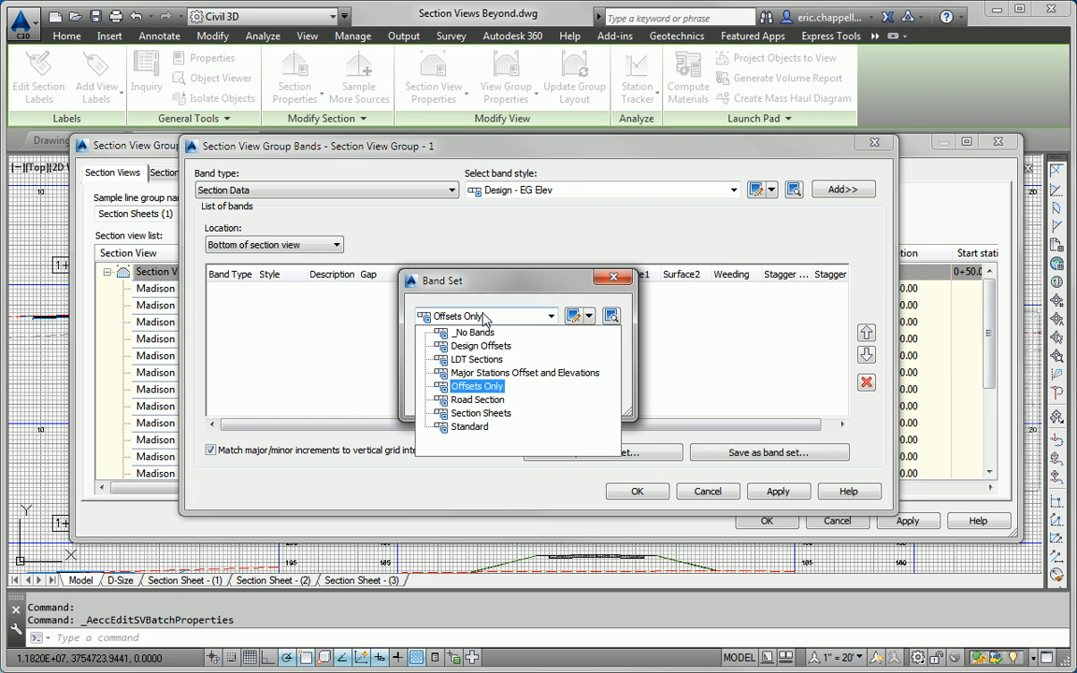
pyautogui.click(475, 333)
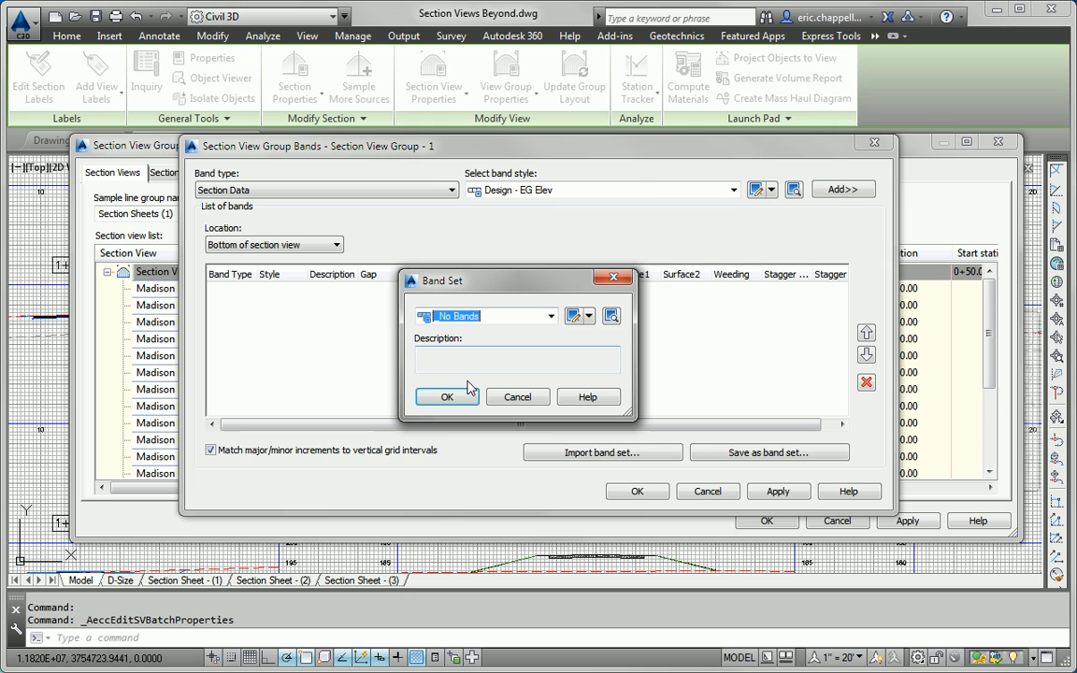
pyautogui.click(447, 396)
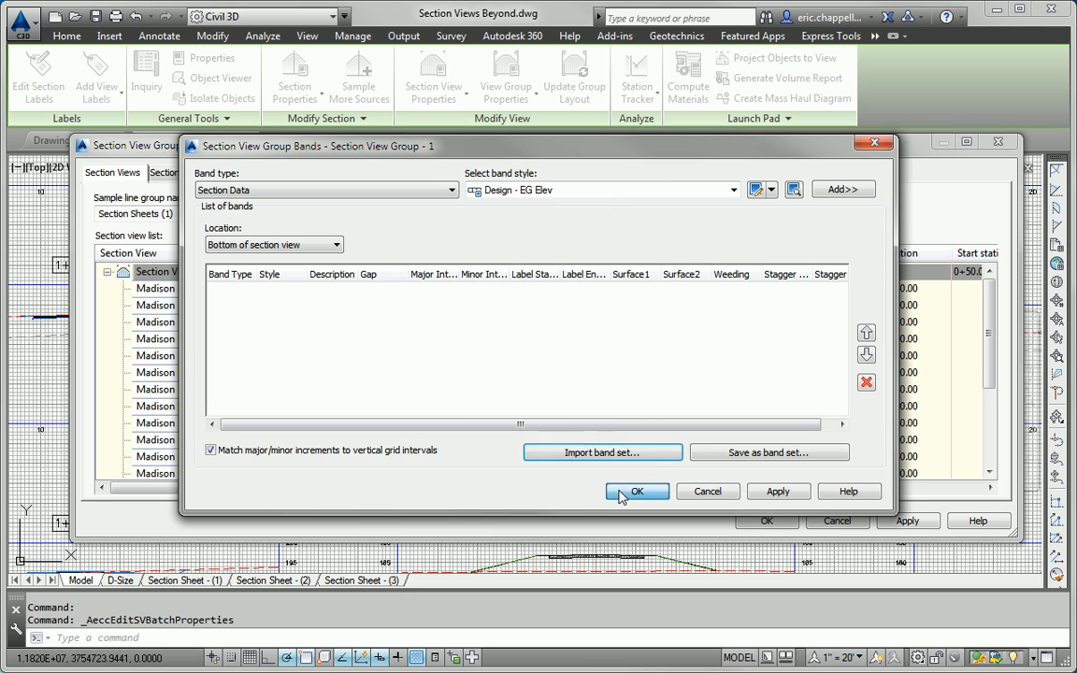
pyautogui.click(635, 490)
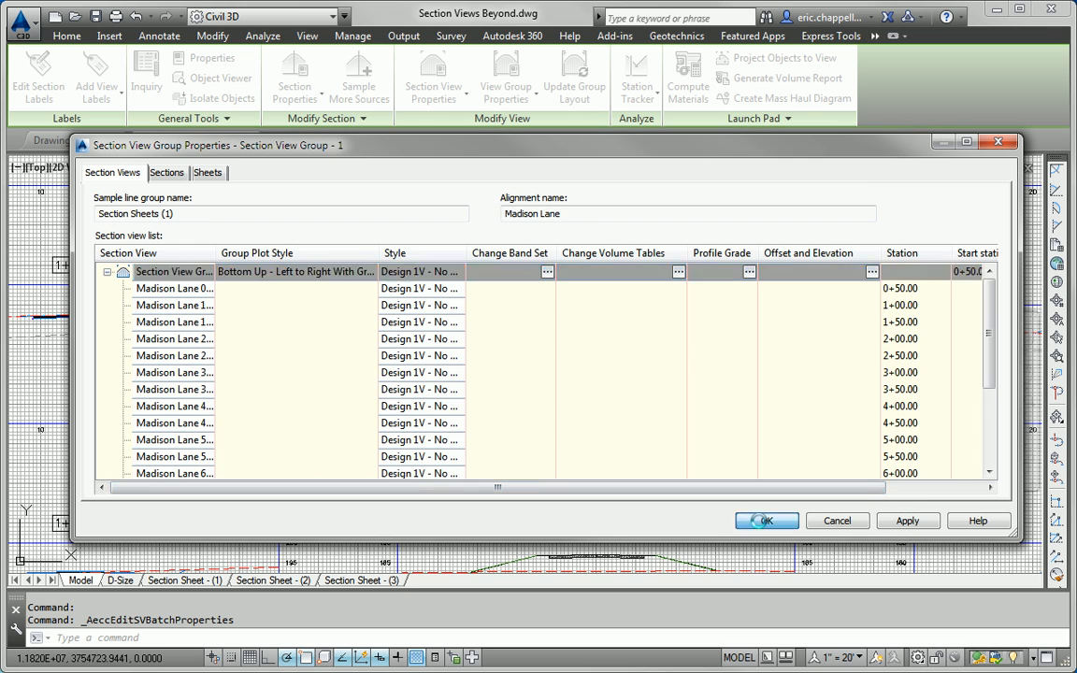
# Close the group properties, applying the band-free layout to the section views.
pyautogui.click(766, 519)
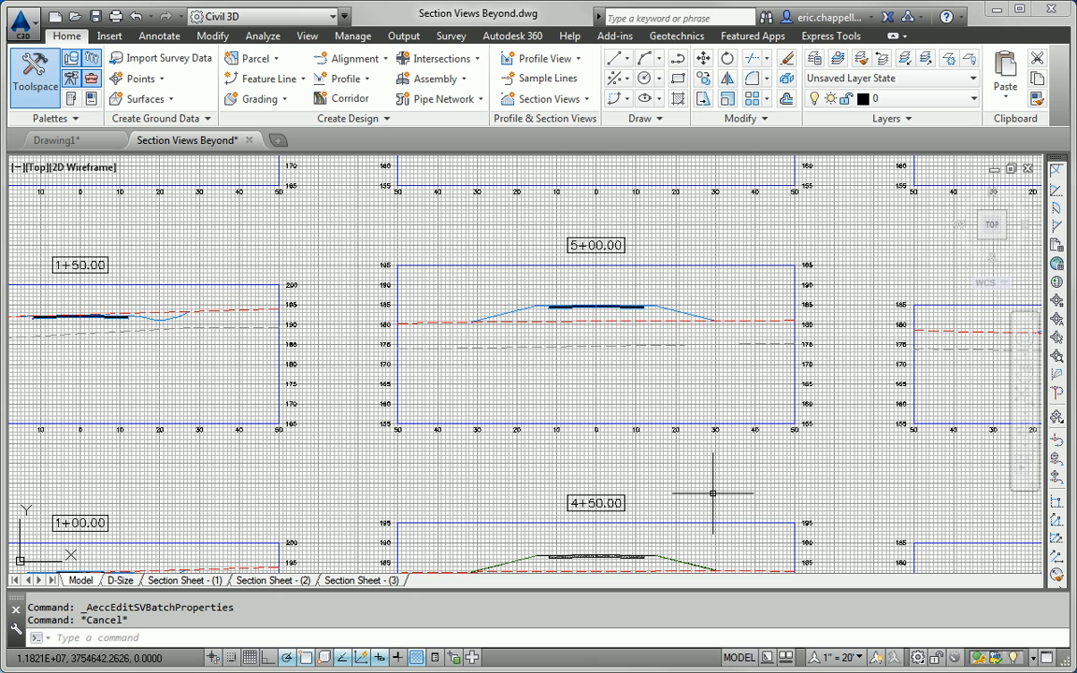
pyautogui.moveTo(510, 267)
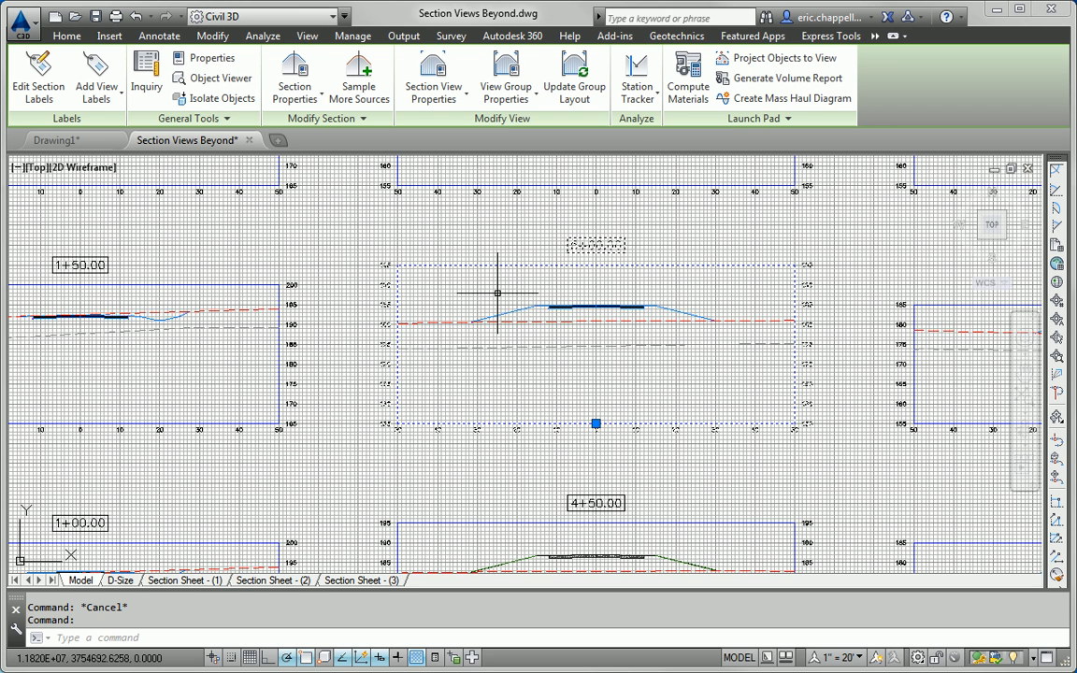
# Review the Rock section source's label settings on the Sections tab of group properties.
pyautogui.click(505, 78)
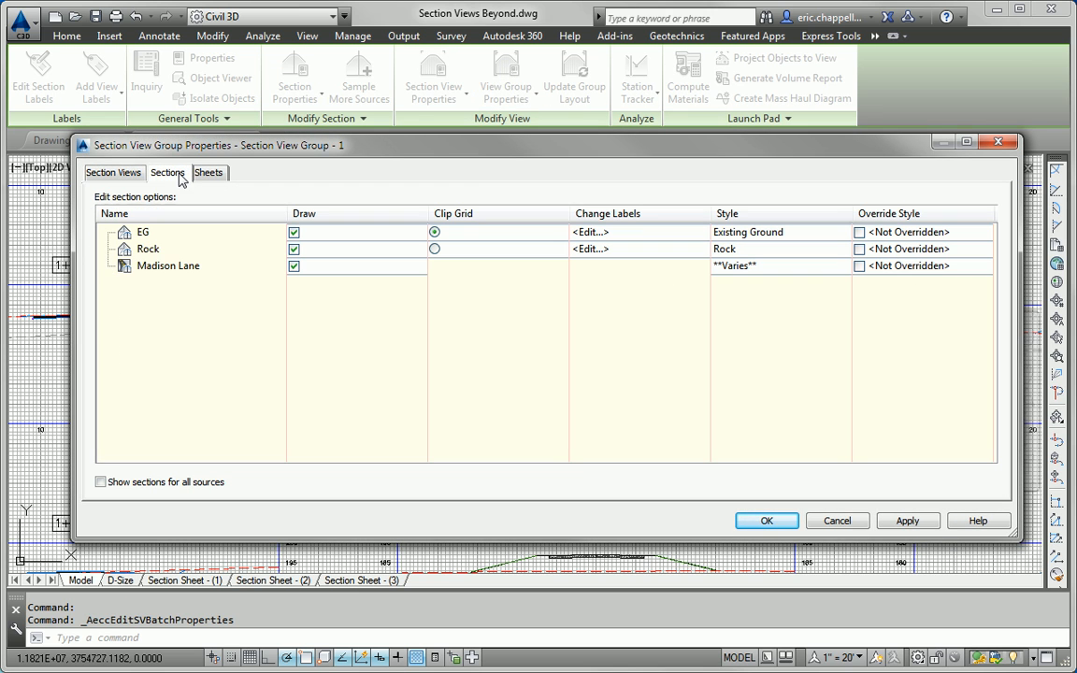
pyautogui.moveTo(159, 262)
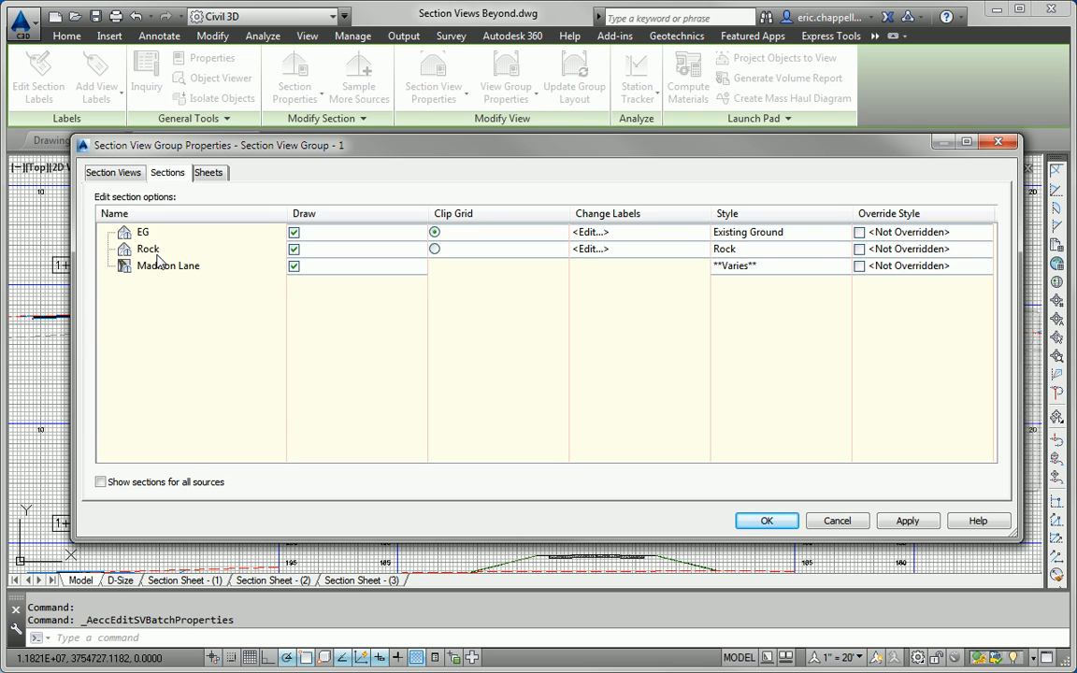
pyautogui.click(147, 249)
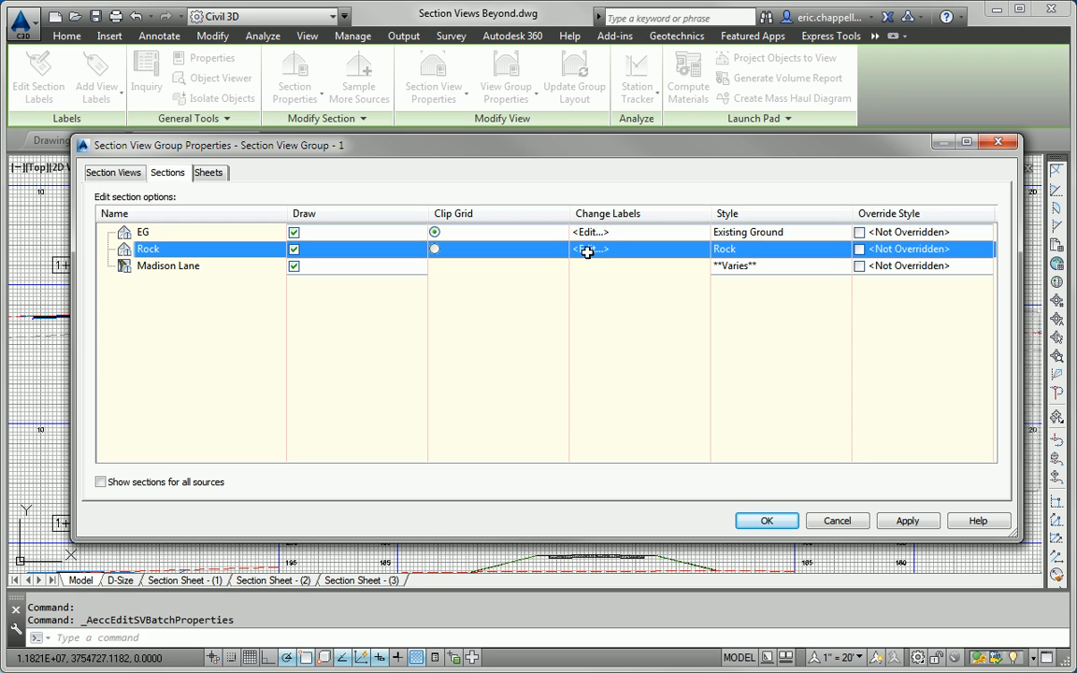
pyautogui.click(589, 249)
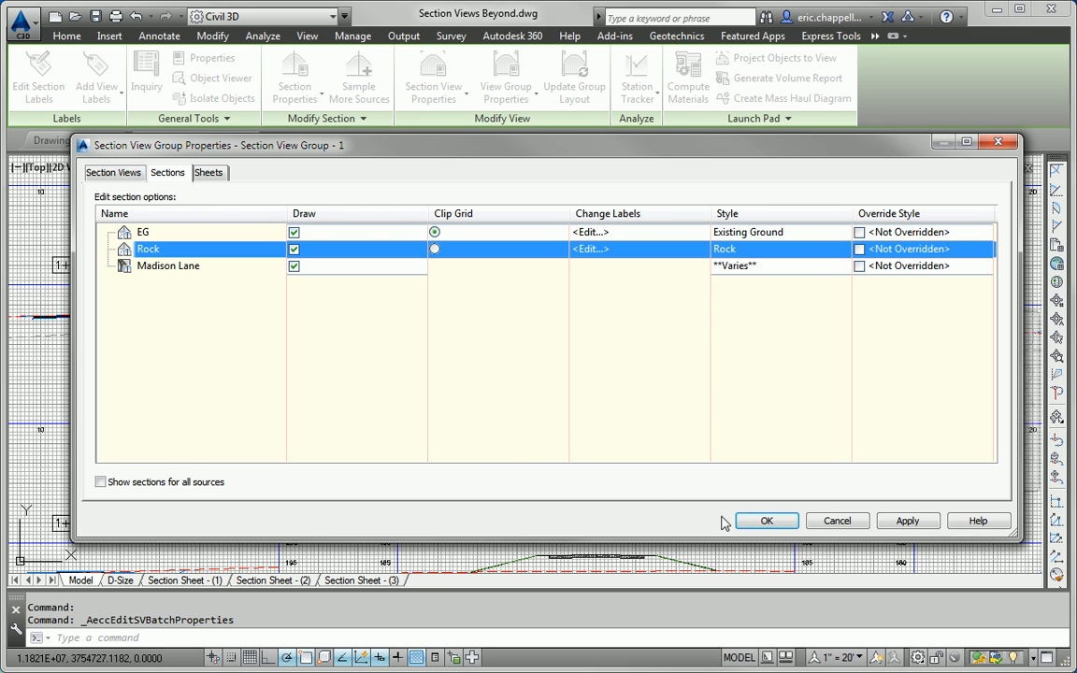
# Close the group properties and zoom out to the sheet showing rock elevation labels.
pyautogui.click(767, 519)
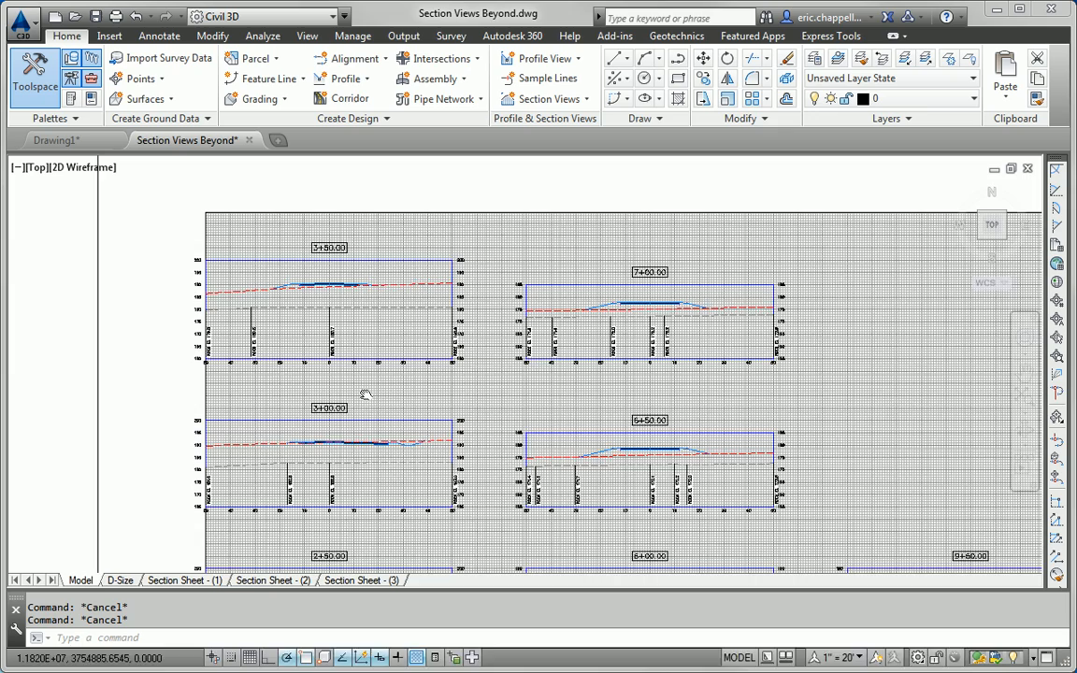
pyautogui.scroll(-3)
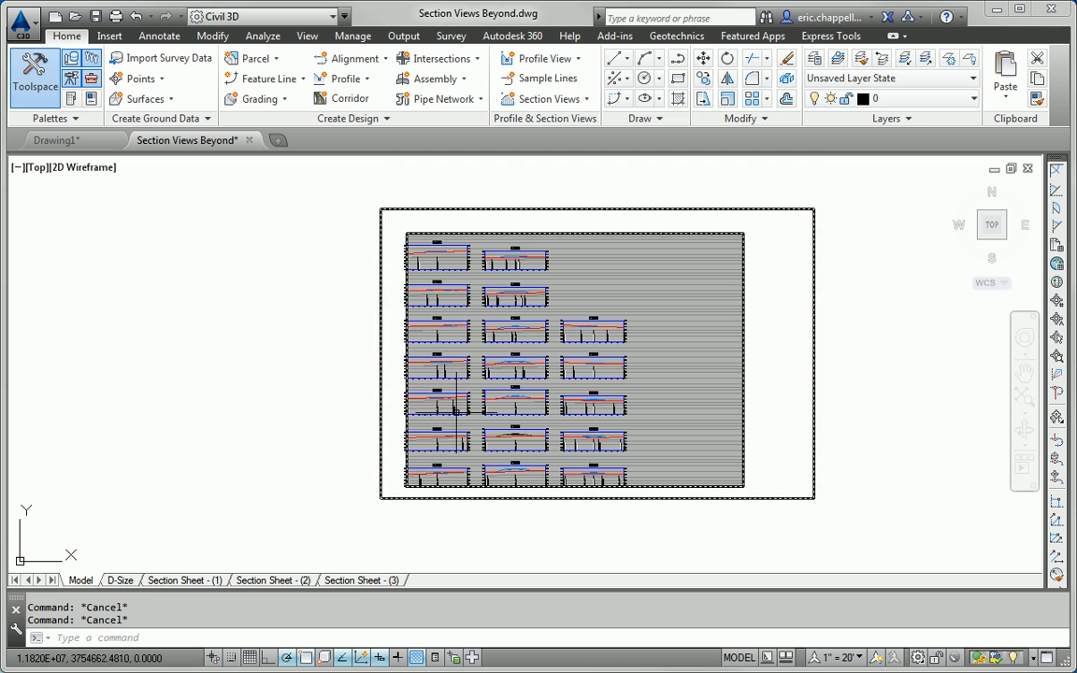
pyautogui.moveTo(595, 430)
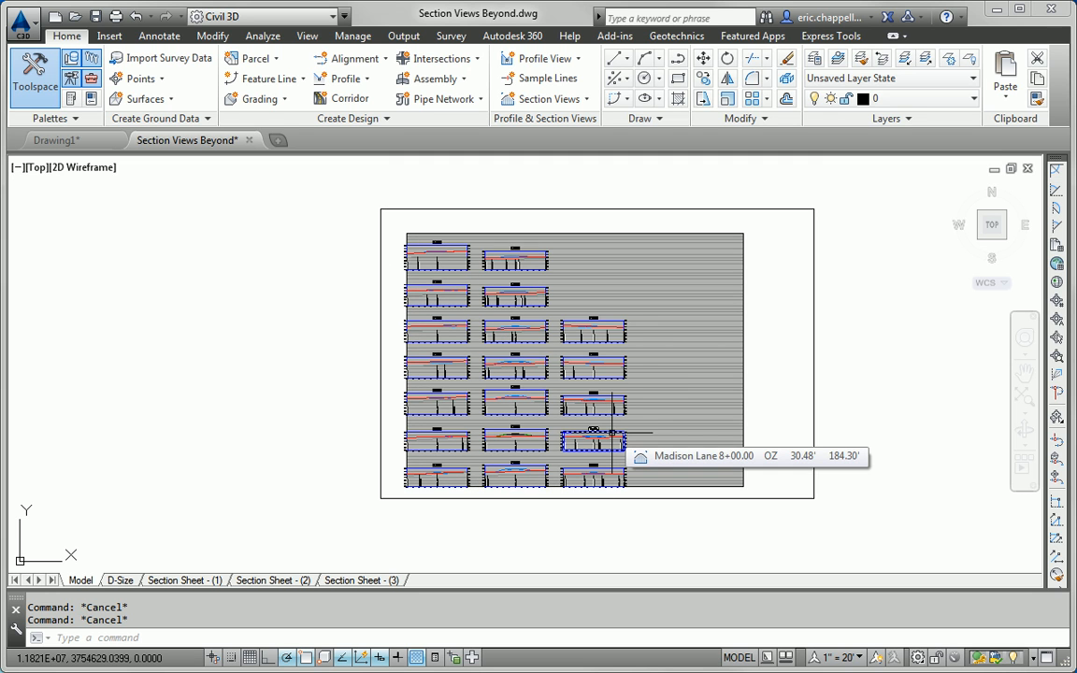
pyautogui.moveTo(795, 427)
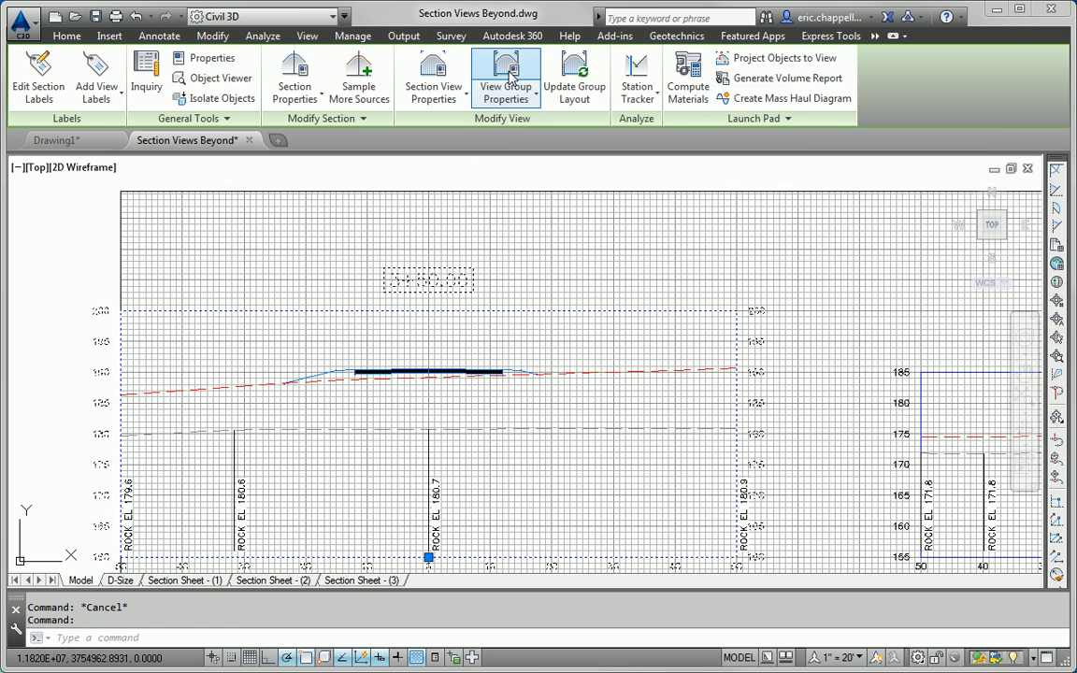
# Give the Madison Lane section source the Presentation code set style and apply it.
pyautogui.click(505, 79)
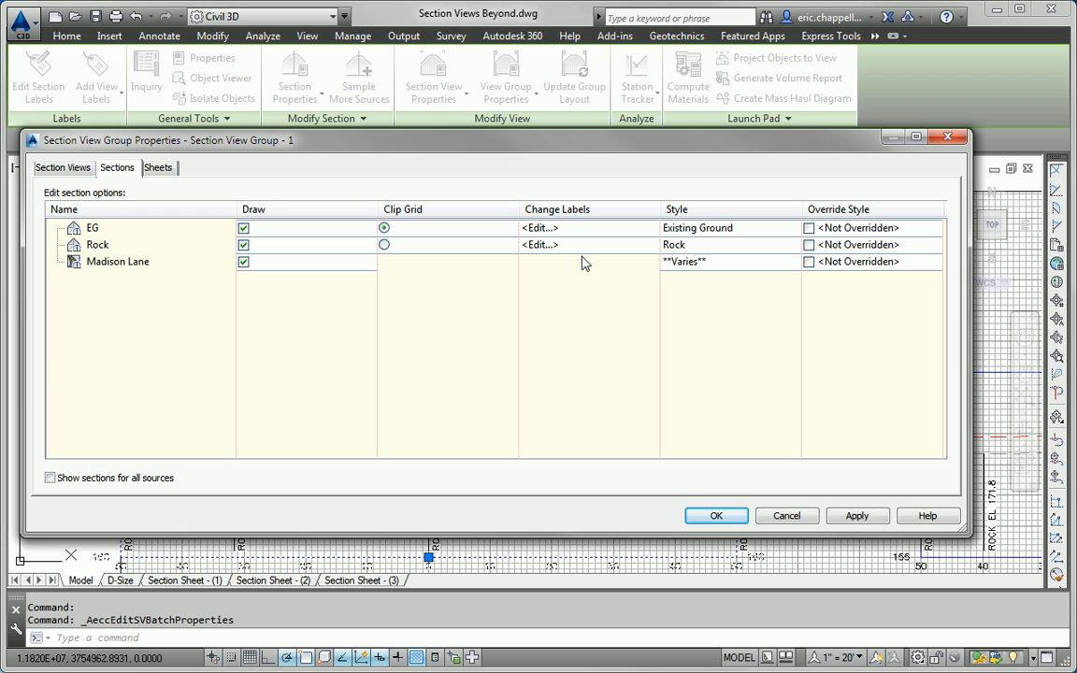
pyautogui.moveTo(318, 316)
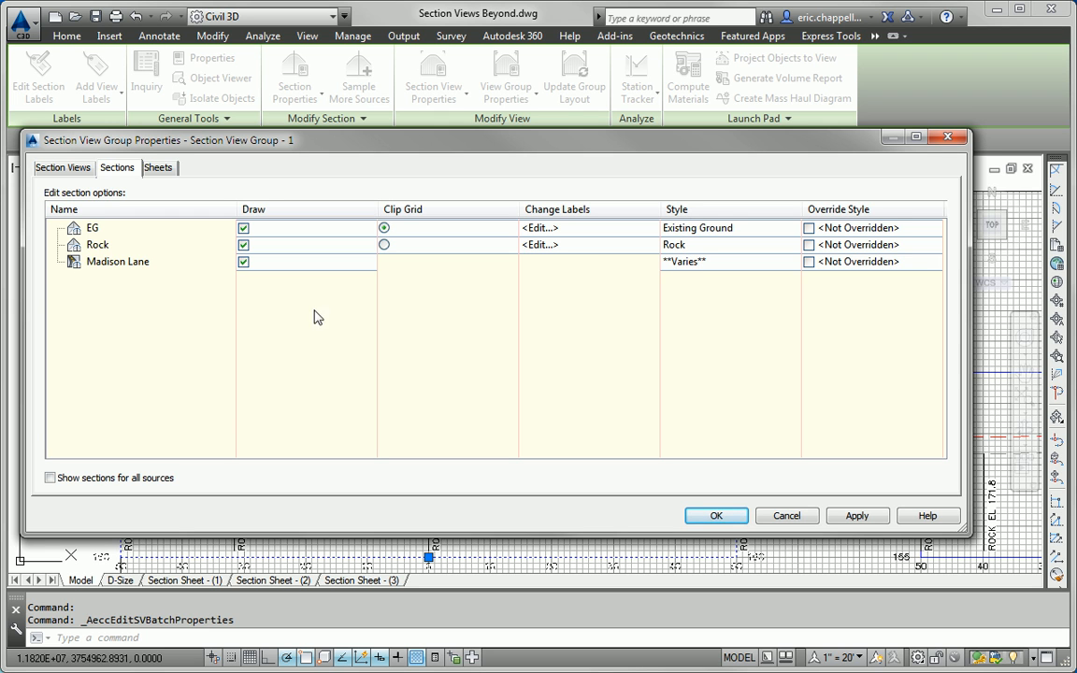
pyautogui.click(684, 262)
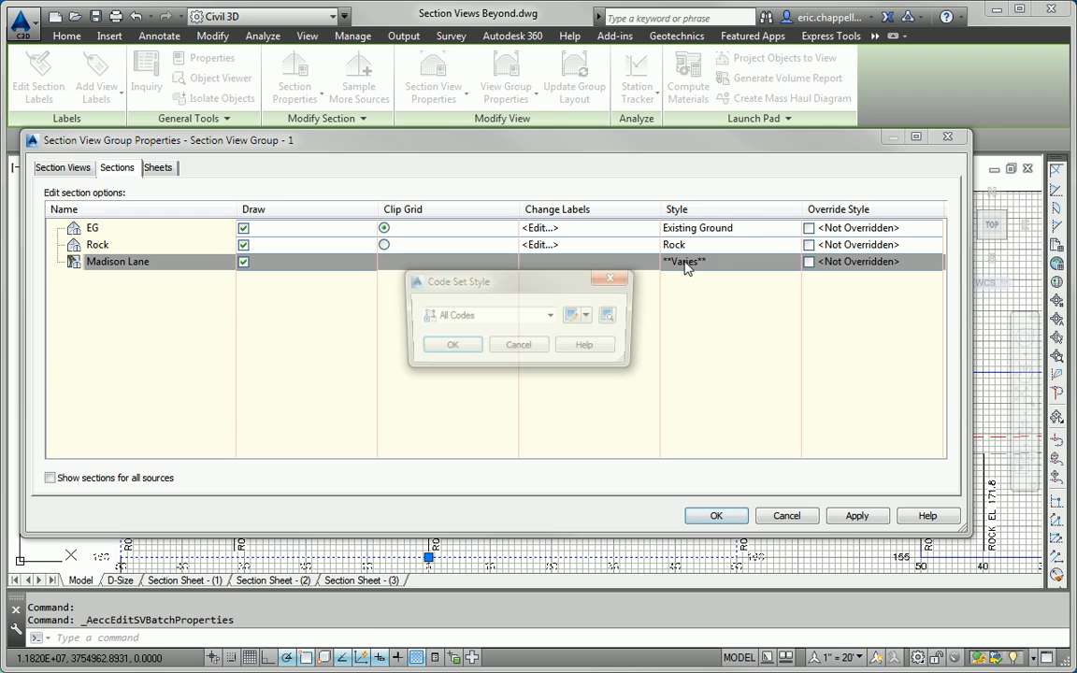
pyautogui.click(549, 314)
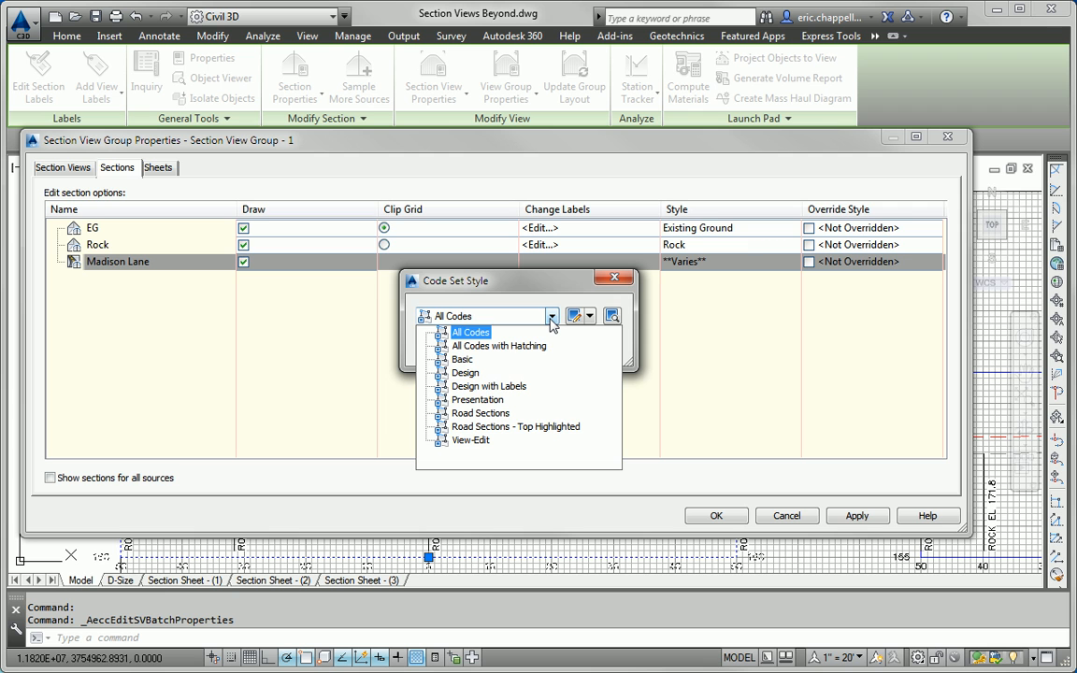
pyautogui.click(476, 400)
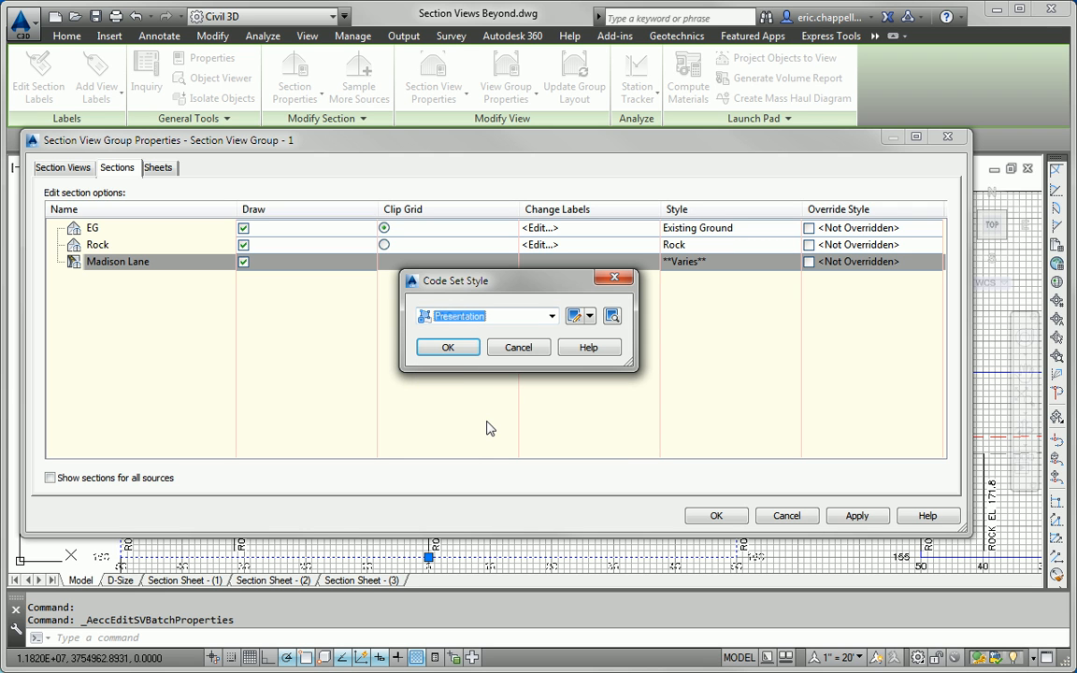
pyautogui.click(447, 345)
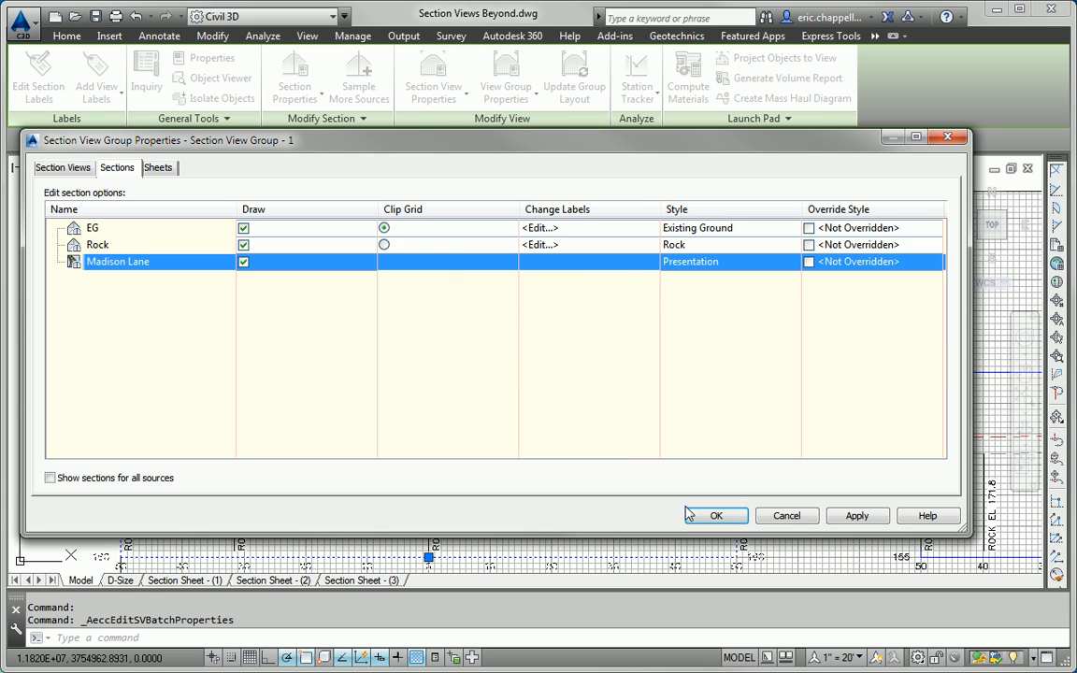
pyautogui.click(716, 516)
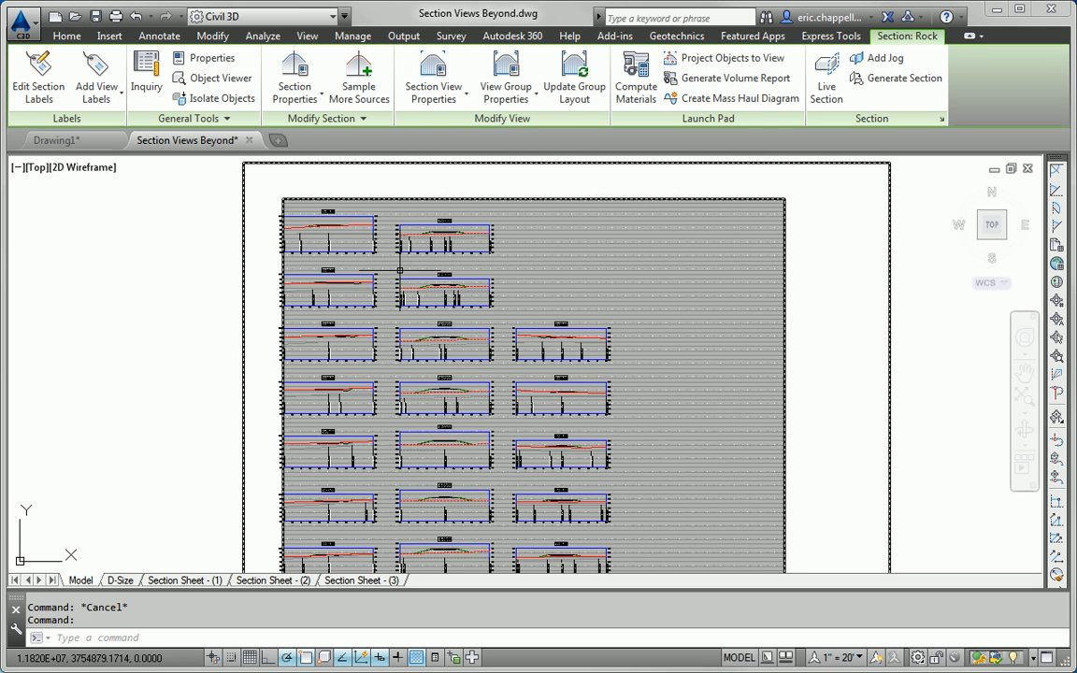
# Run Update Group Layout on the selected section view group to regrid the resized views.
pyautogui.click(329, 228)
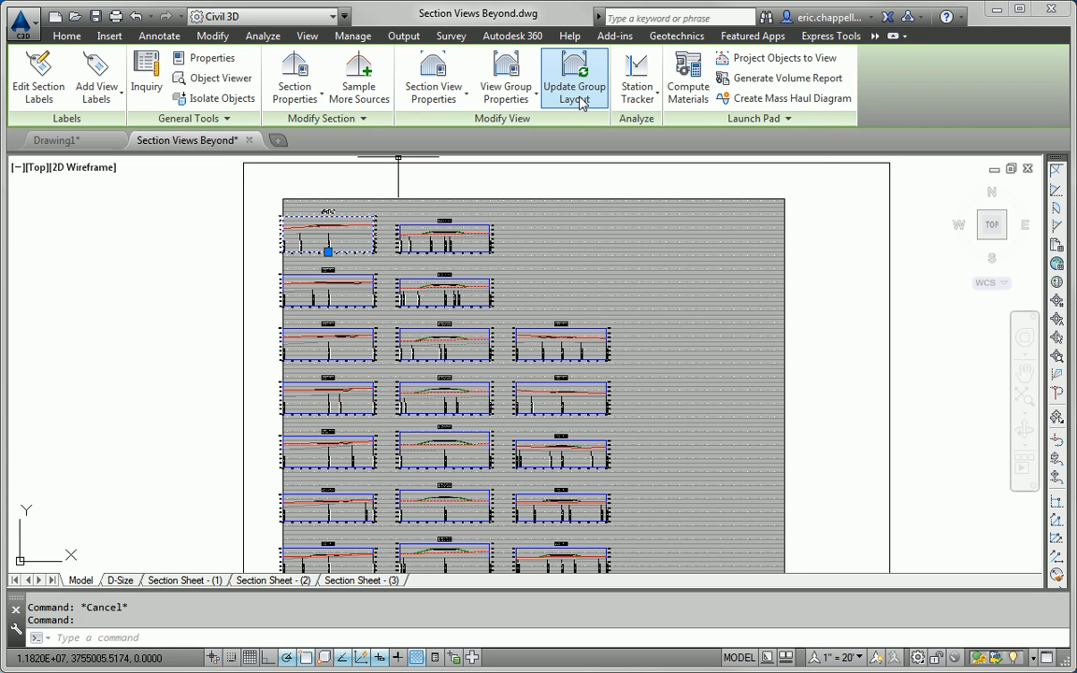
pyautogui.click(574, 93)
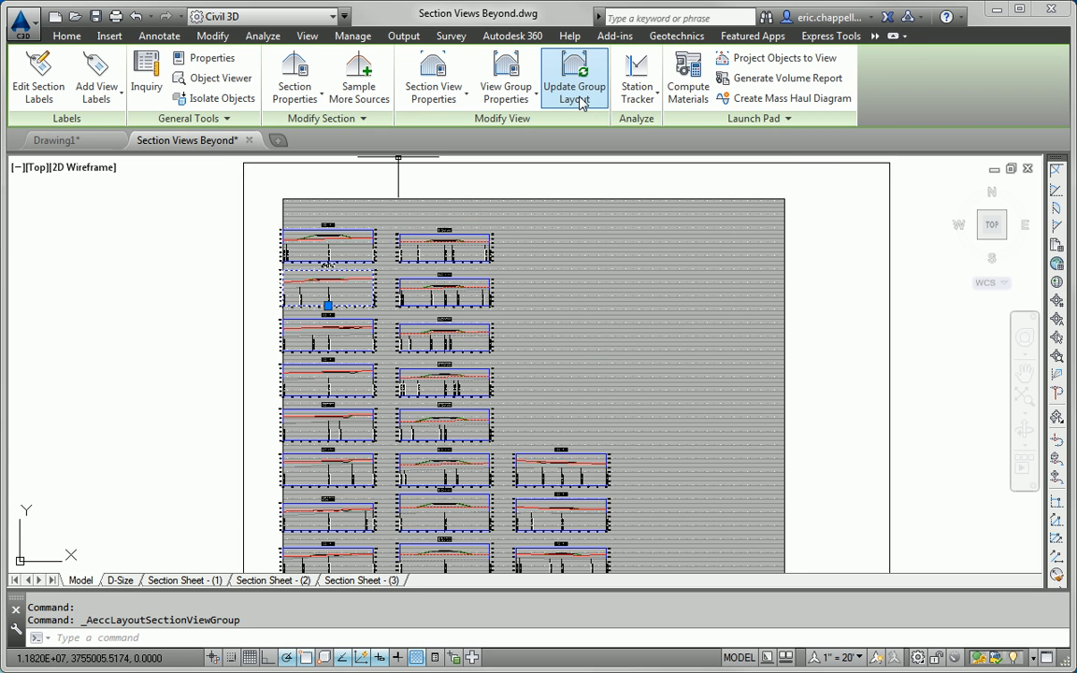
pyautogui.click(574, 77)
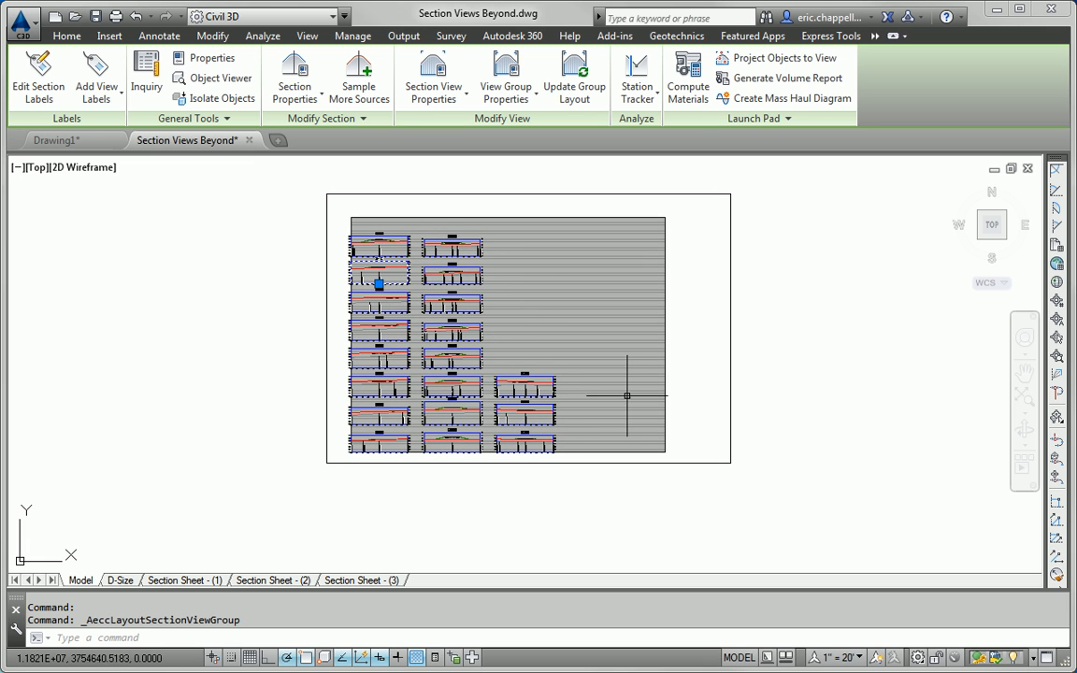
pyautogui.moveTo(733, 391)
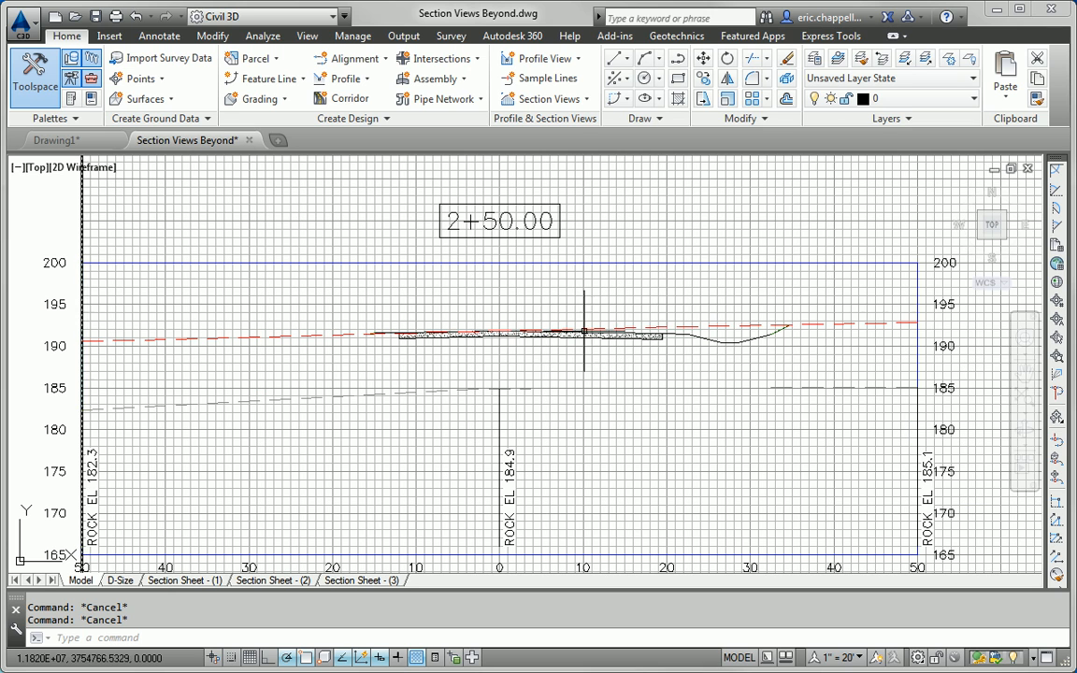
pyautogui.moveTo(658, 355)
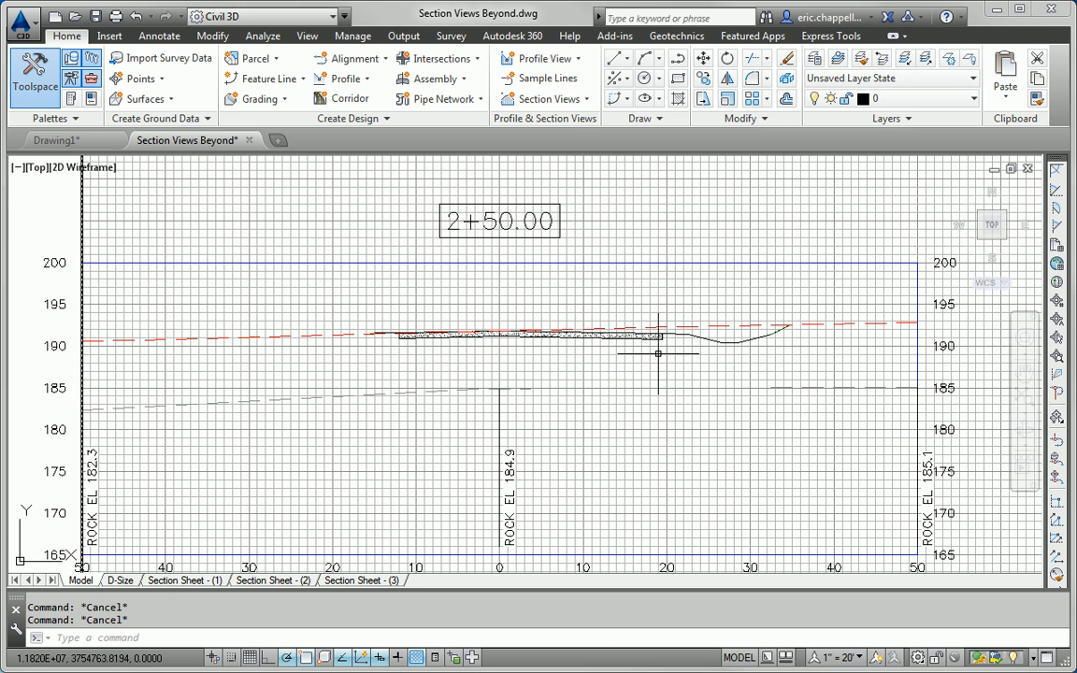
pyautogui.moveTo(658, 354)
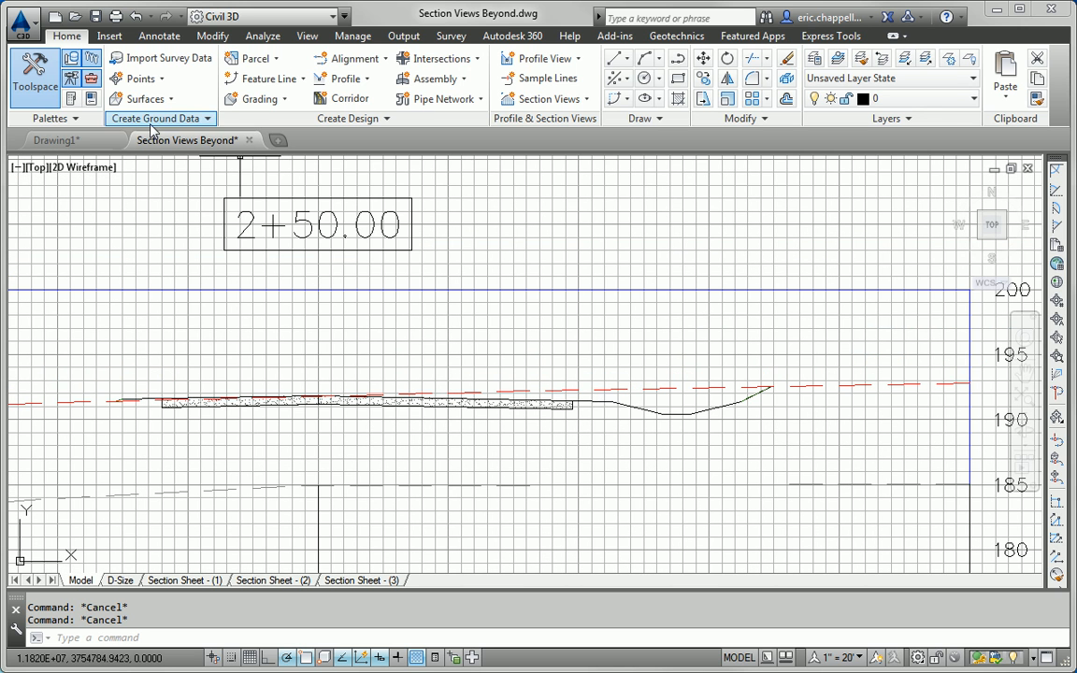
# Start an Offset Elevation section-view label from Add Labels on the Annotate ribbon.
pyautogui.click(159, 35)
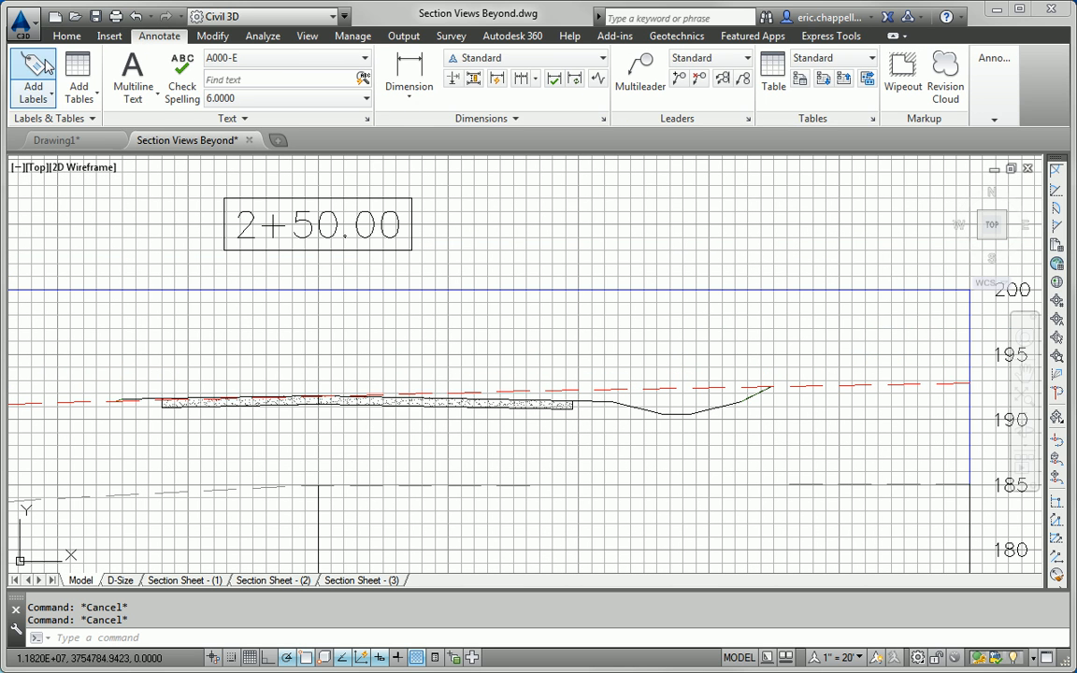
pyautogui.click(33, 78)
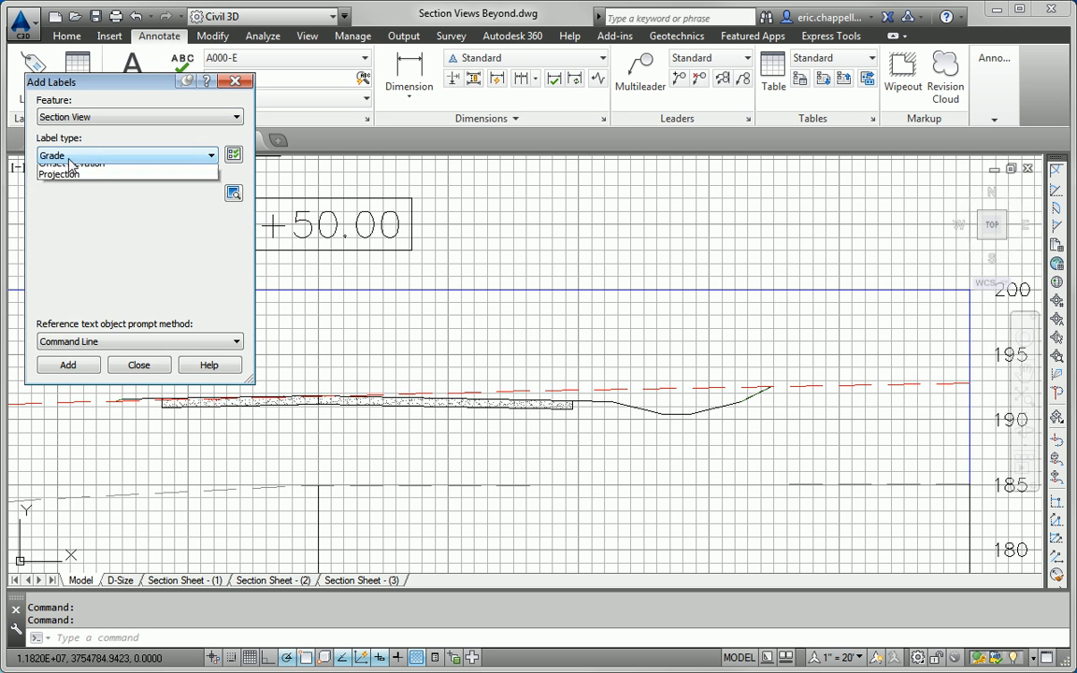
pyautogui.click(74, 165)
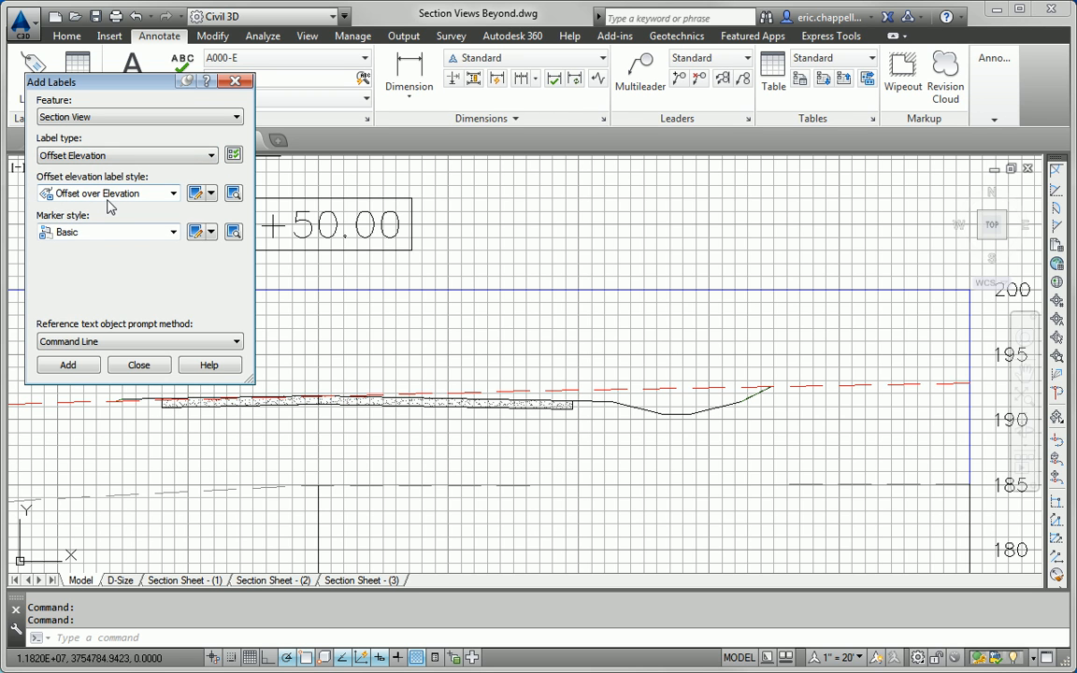
pyautogui.click(68, 365)
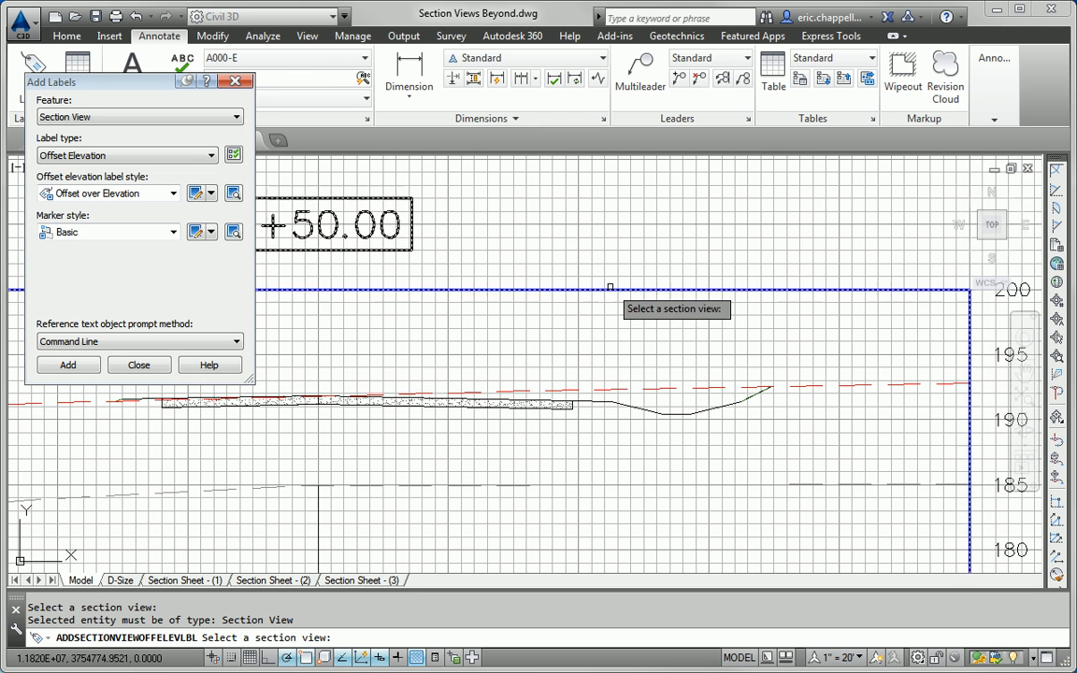
pyautogui.moveTo(598, 432)
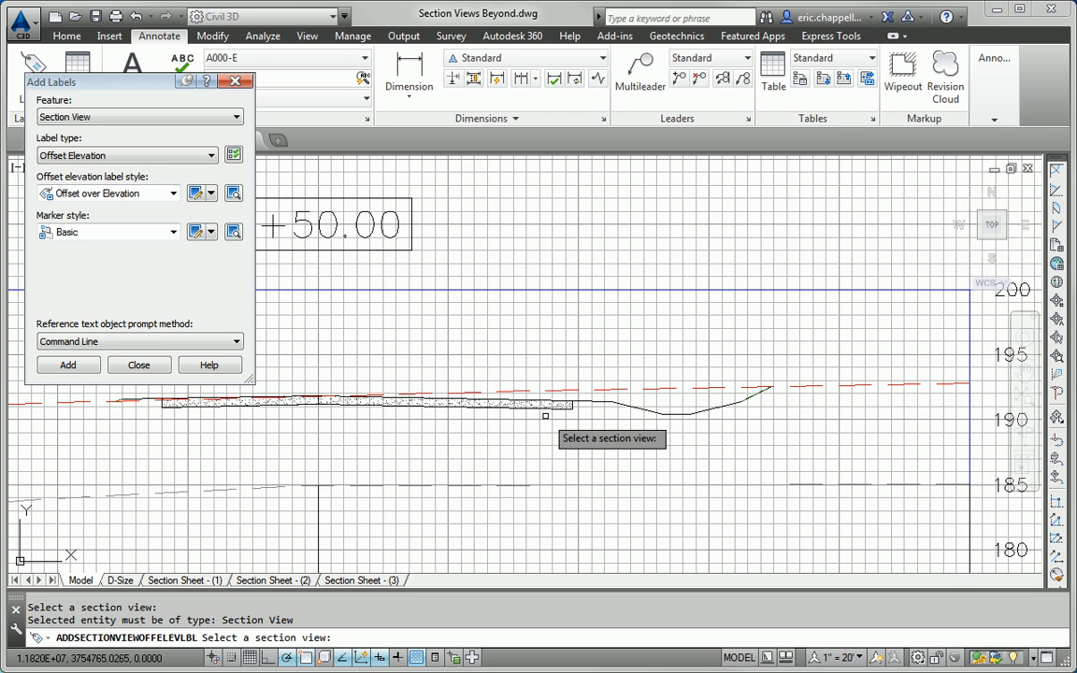
pyautogui.moveTo(553, 311)
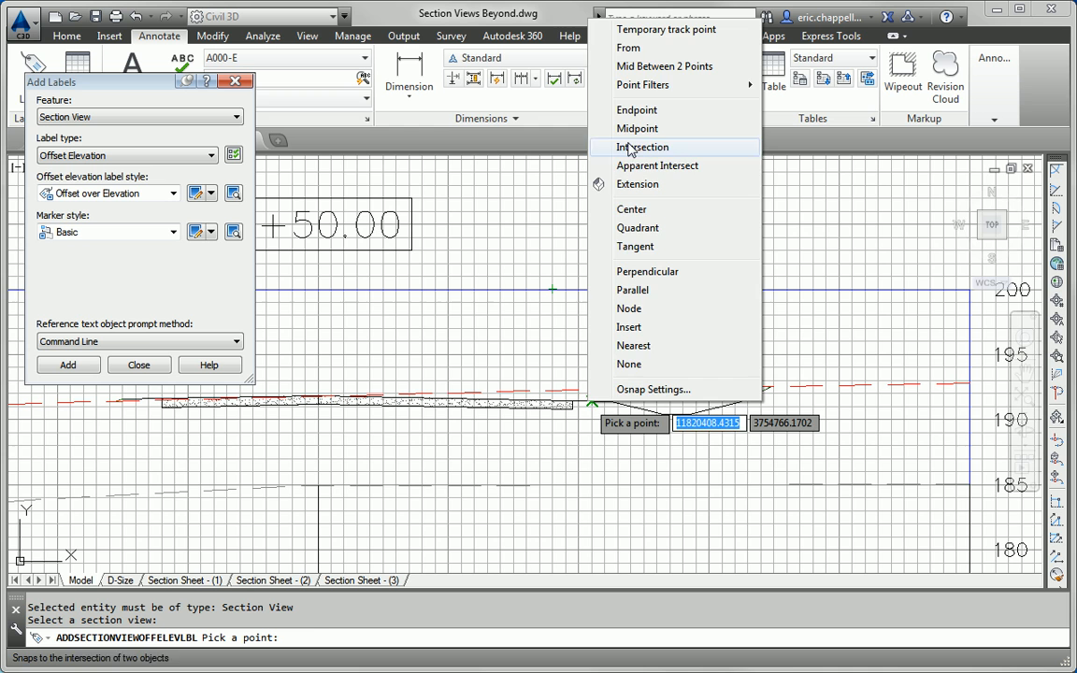
# Place the label at the pavement-edge endpoint in the 2+50.00 view (Offset=19.50, Elev 191.46).
pyautogui.click(635, 108)
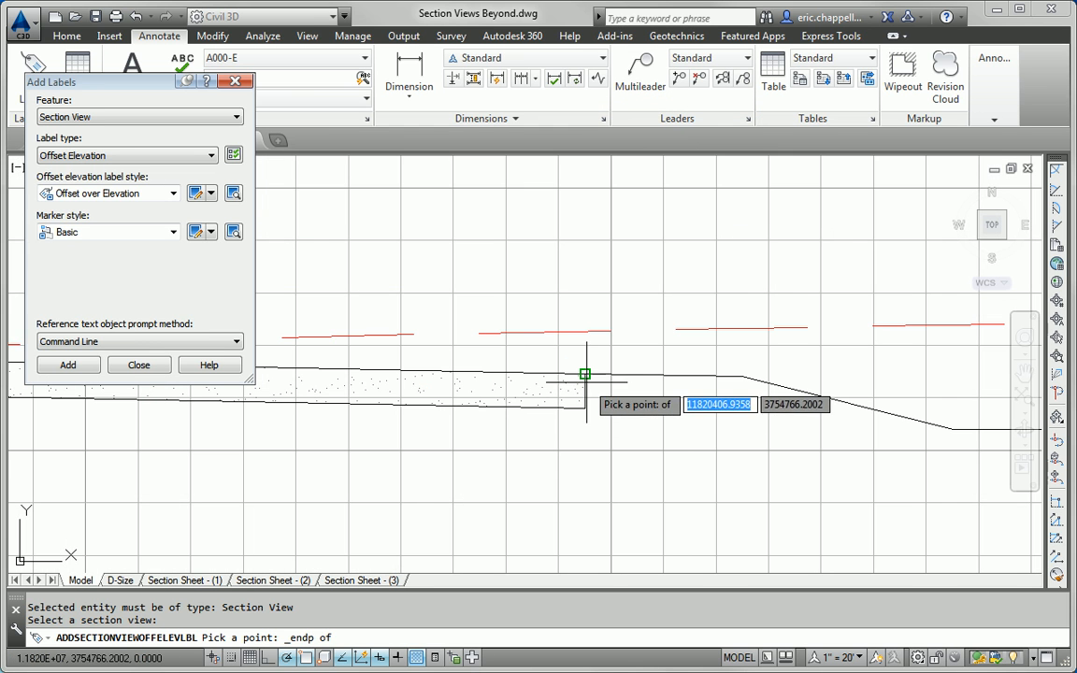
pyautogui.click(583, 374)
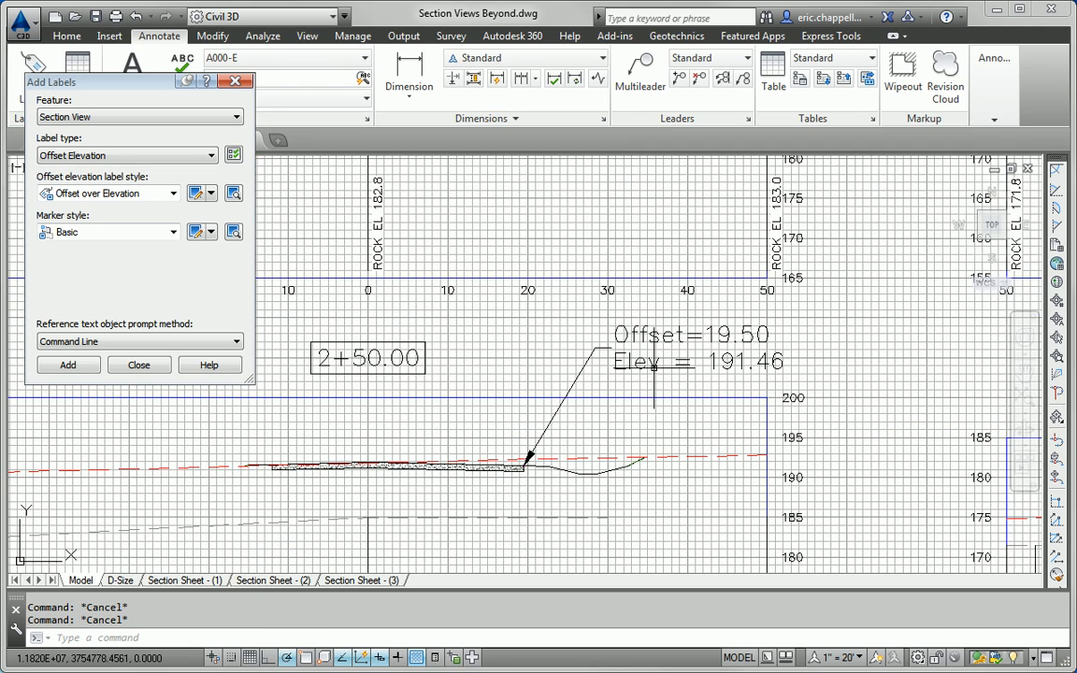
# Add a RIGHT EOP heading line to the 2+50.00 offset-elevation label via Edit Label Text.
pyautogui.click(695, 346)
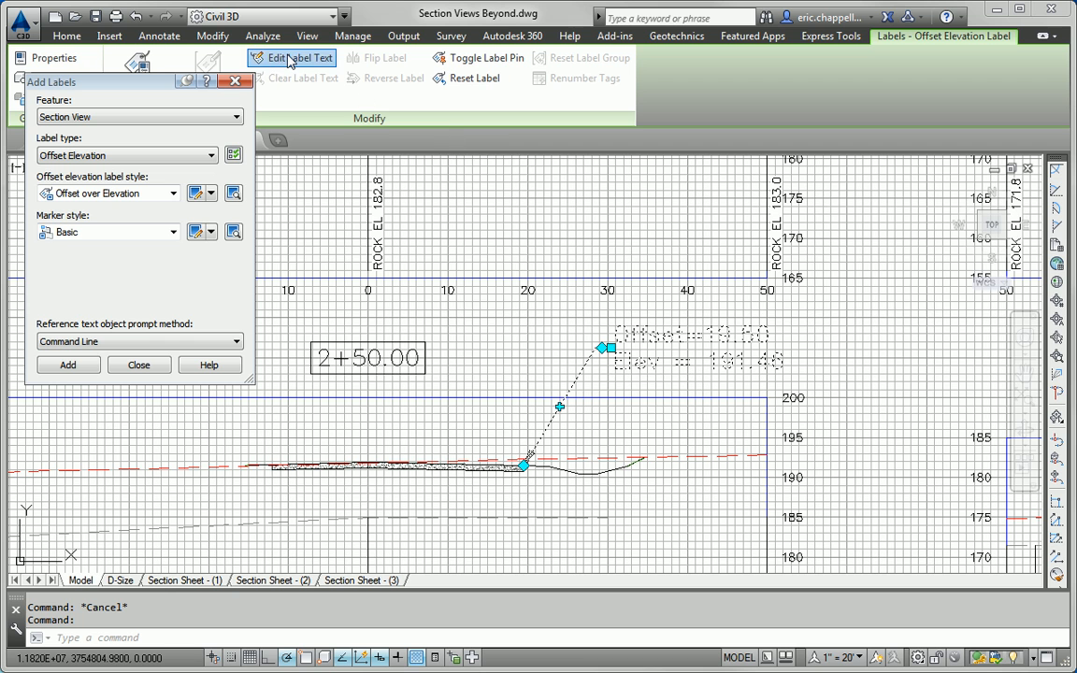
pyautogui.click(292, 58)
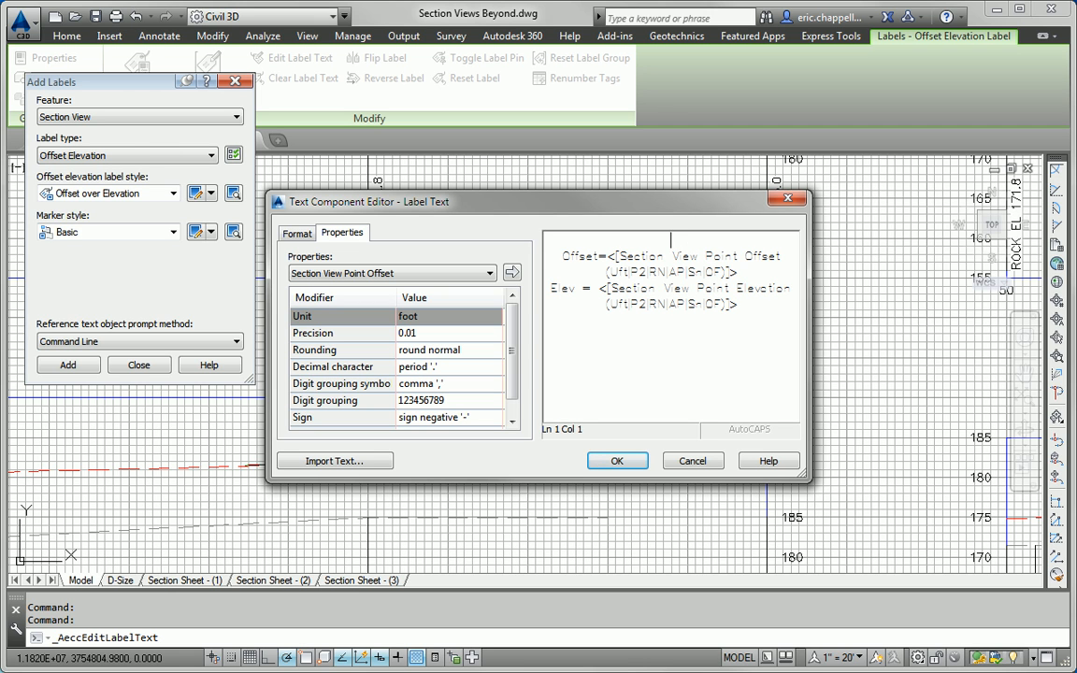
pyautogui.write('RIGHT EOP')
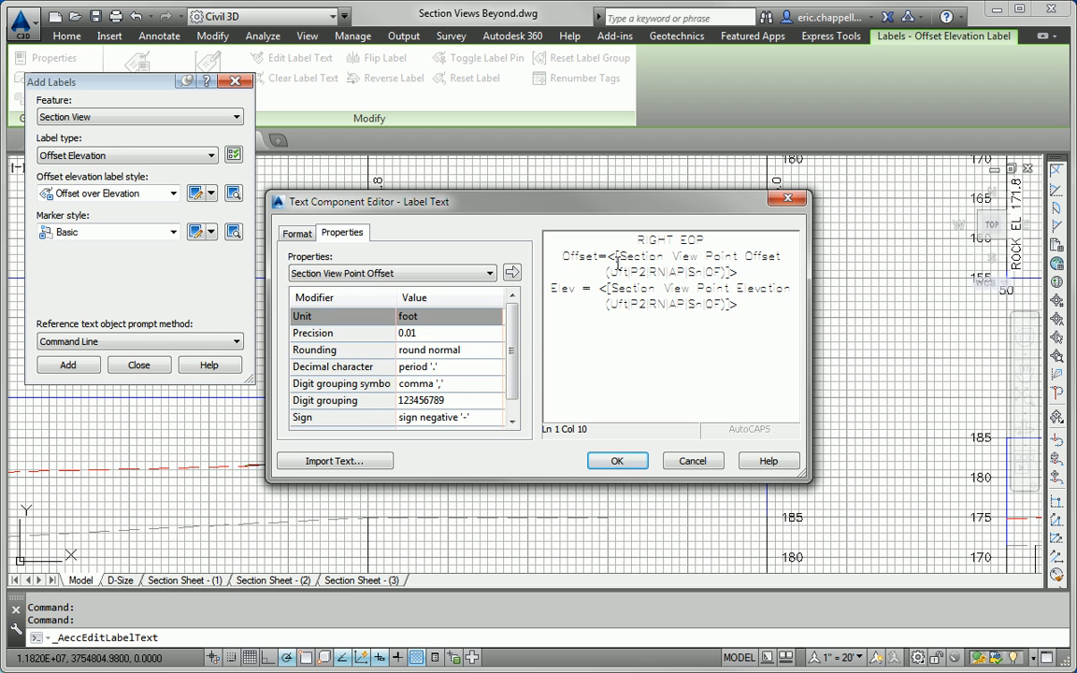
pyautogui.click(617, 460)
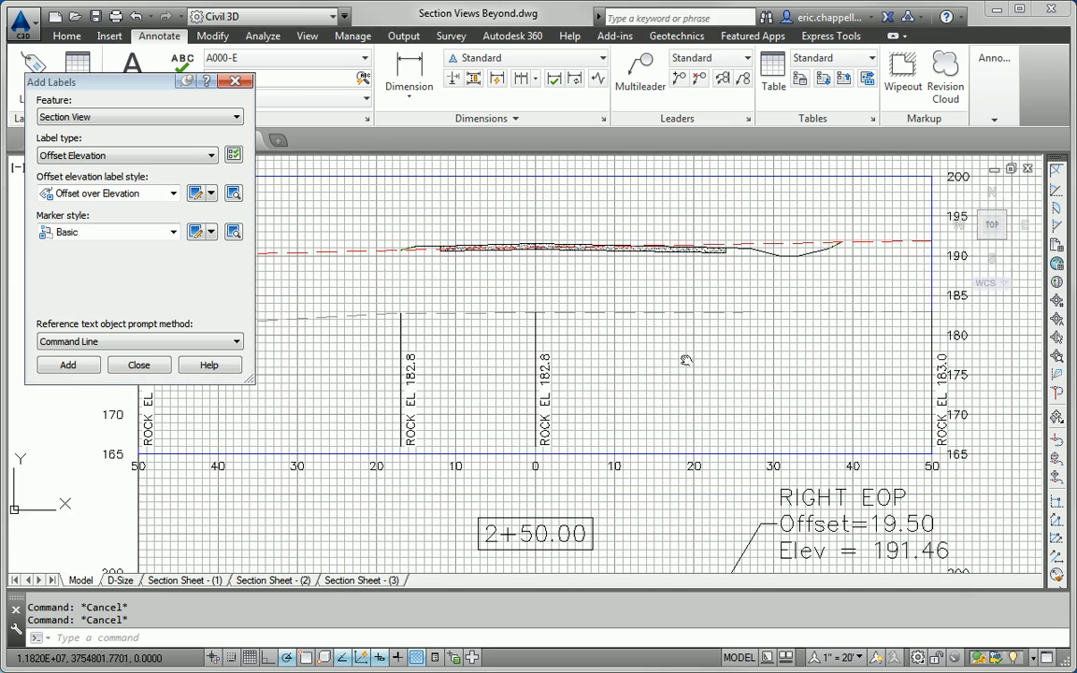
pyautogui.moveTo(825, 501)
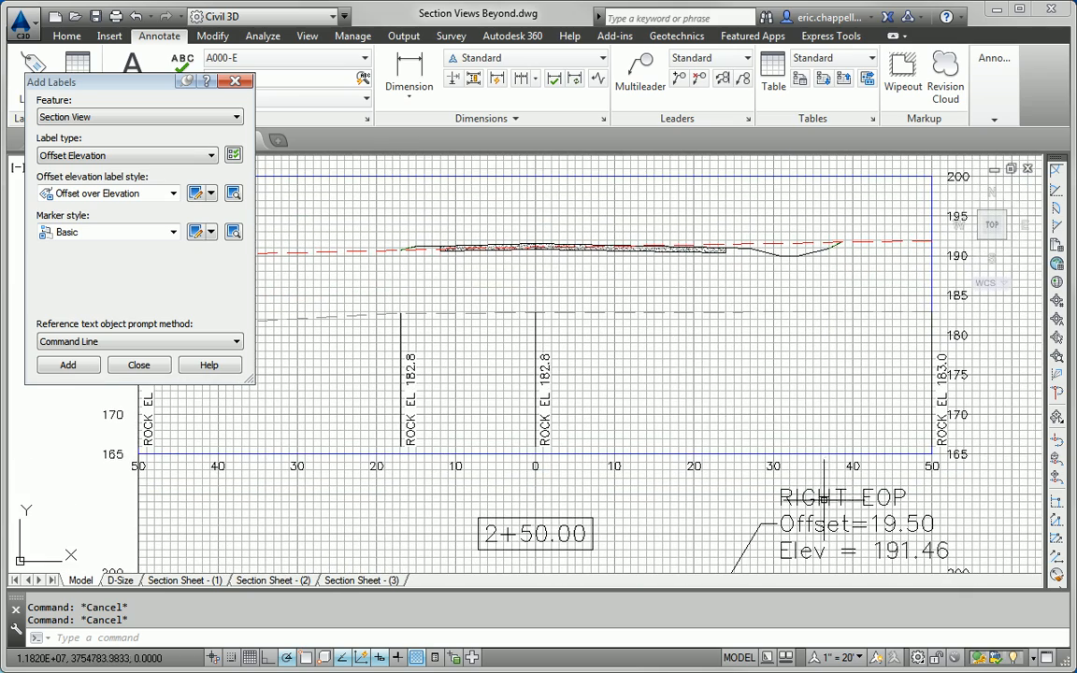
pyautogui.moveTo(752, 363)
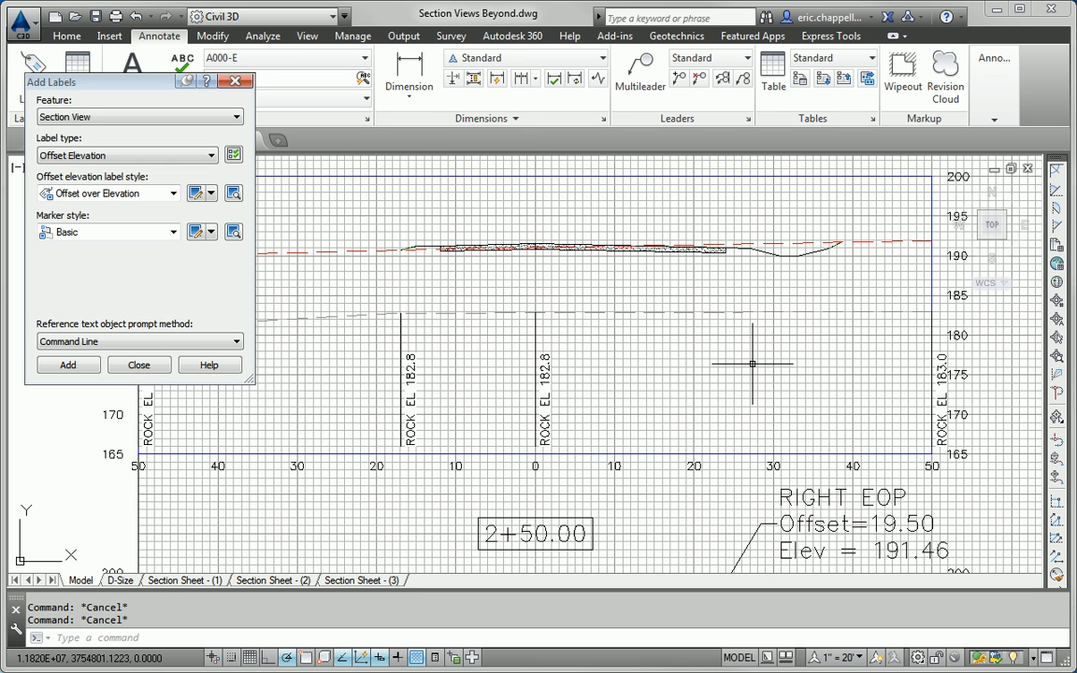
pyautogui.moveTo(725, 387)
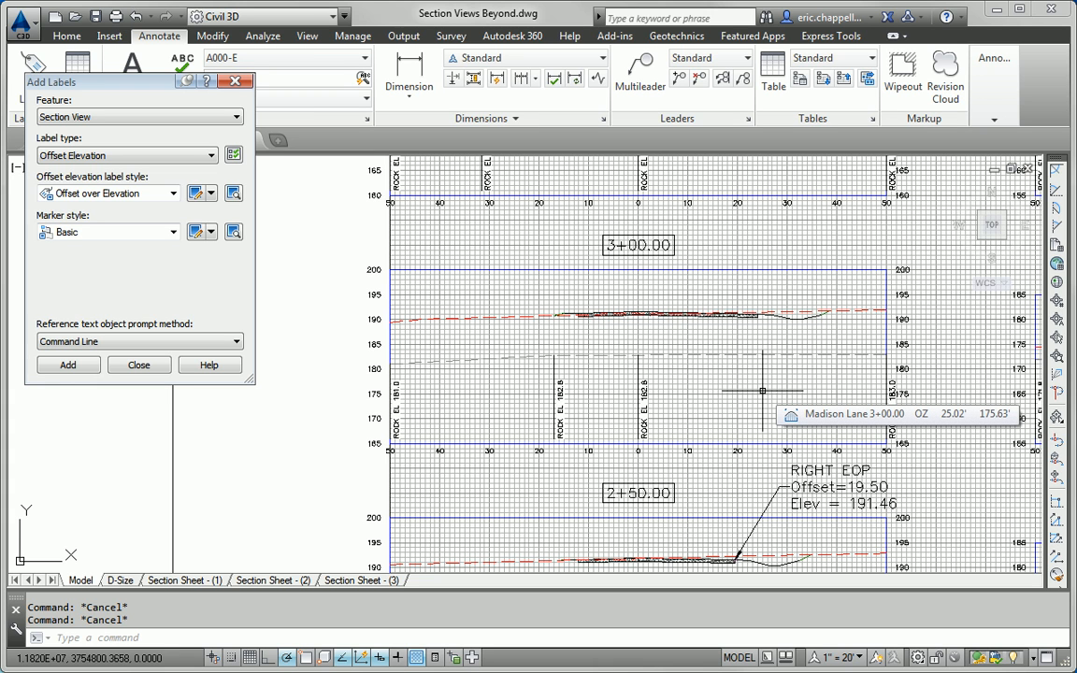
pyautogui.moveTo(67, 364)
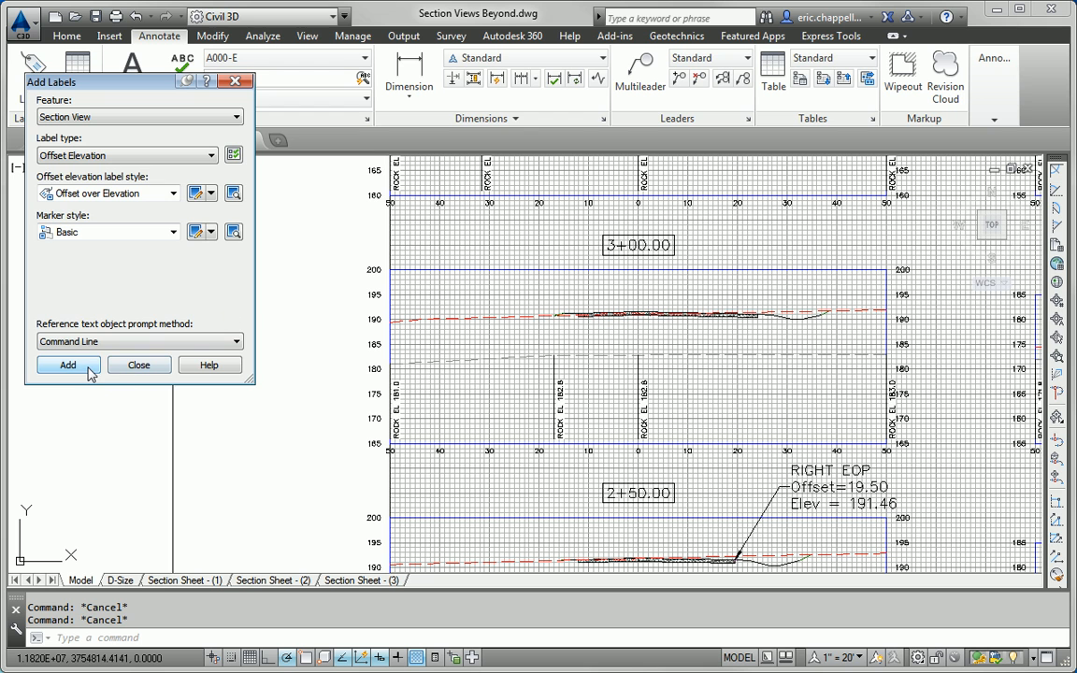
# Begin placing another offset-elevation label for the next section view.
pyautogui.click(68, 365)
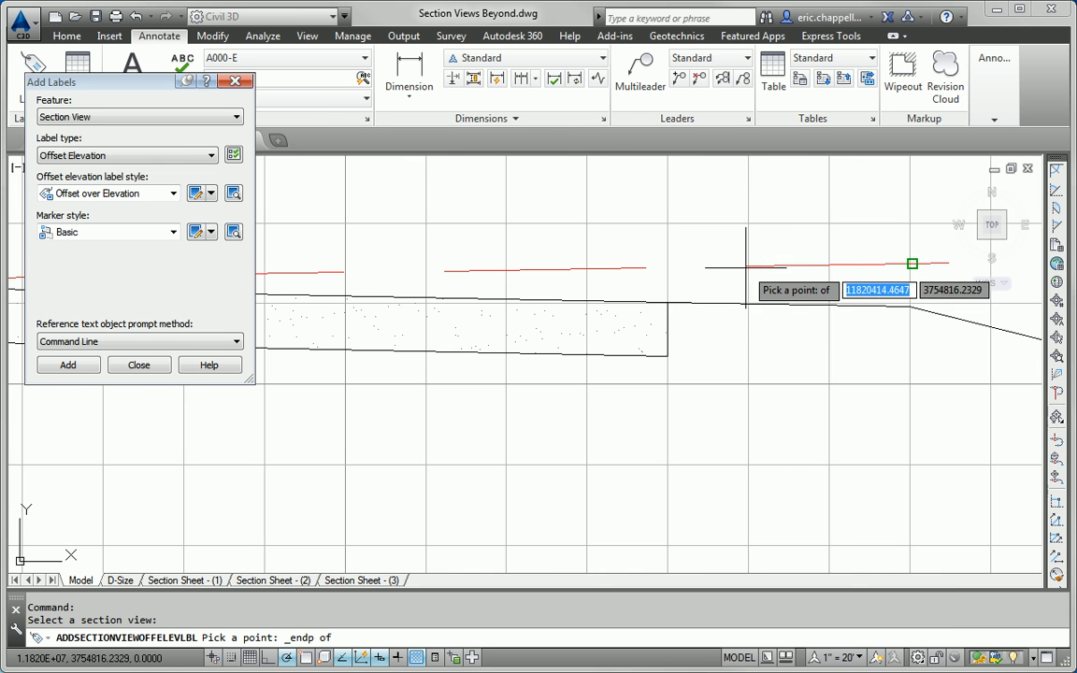
pyautogui.moveTo(668, 303)
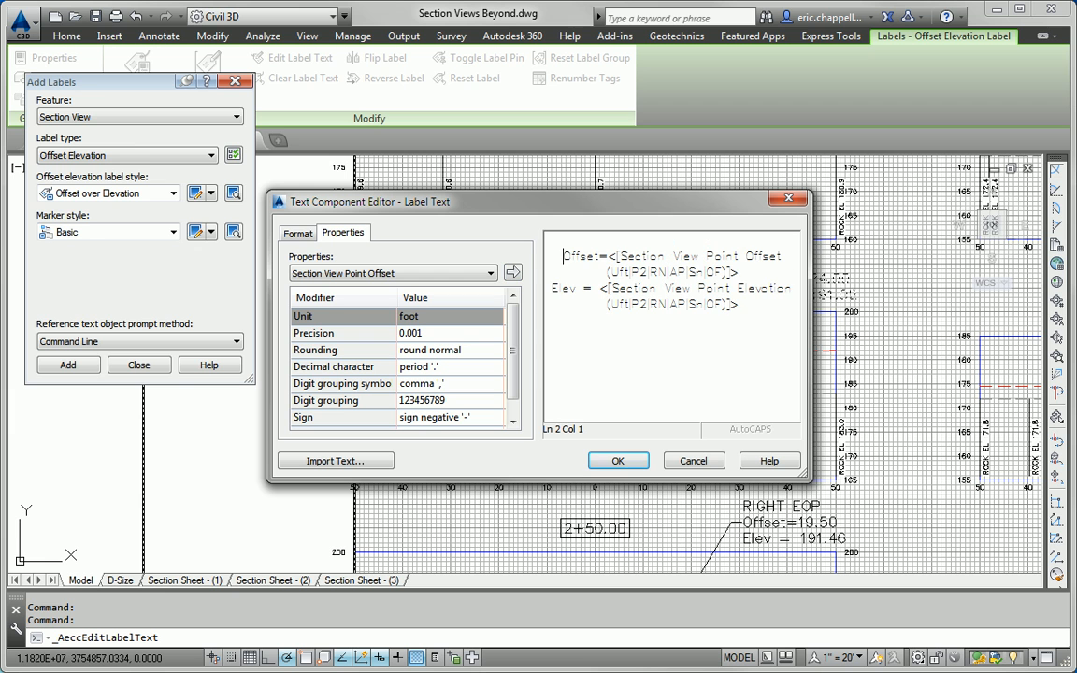
# Head the 3+00.00 label (Offset=24.00, Elev 191.02) with RIGHT EOP and view the whole sheet.
pyautogui.write('RIGHT EOP')
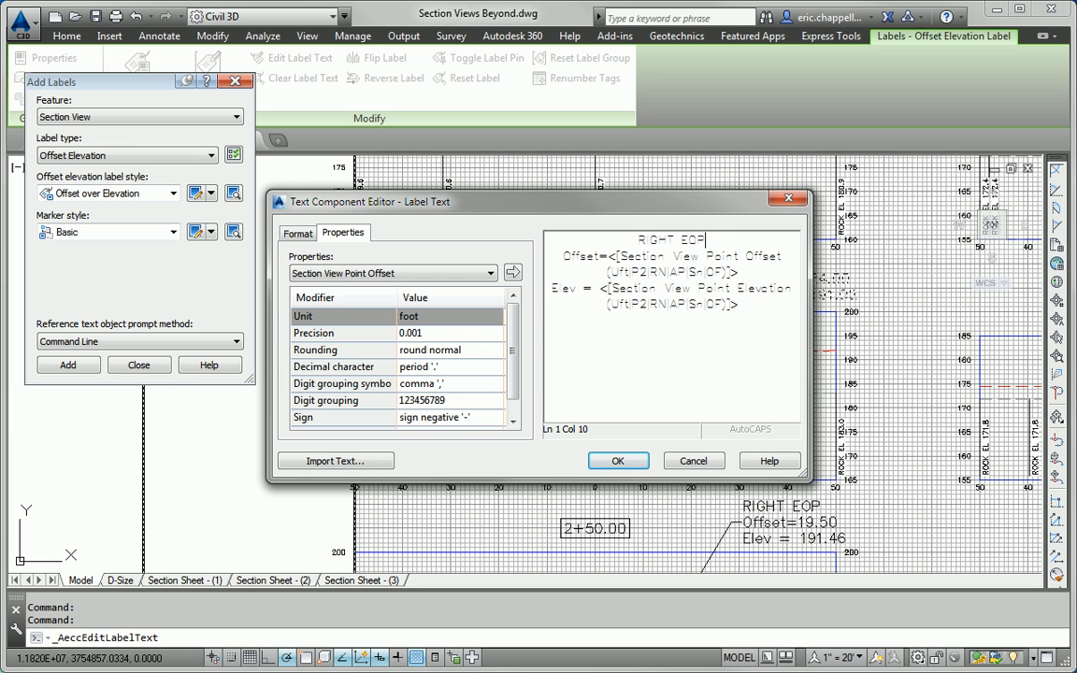
pyautogui.click(617, 460)
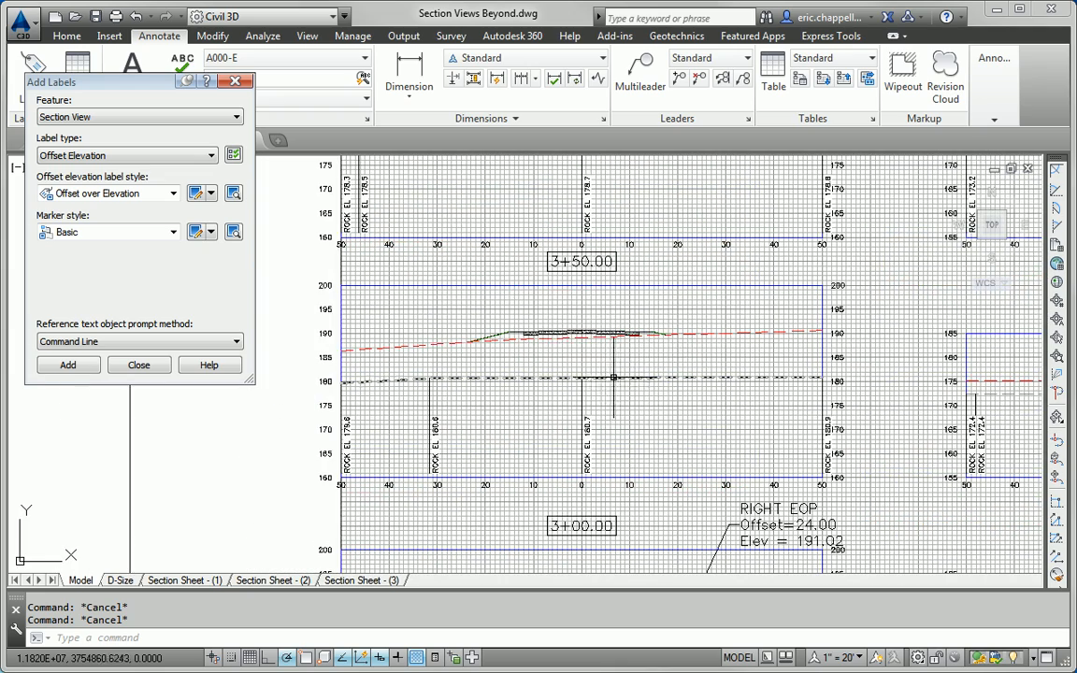
pyautogui.scroll(-3)
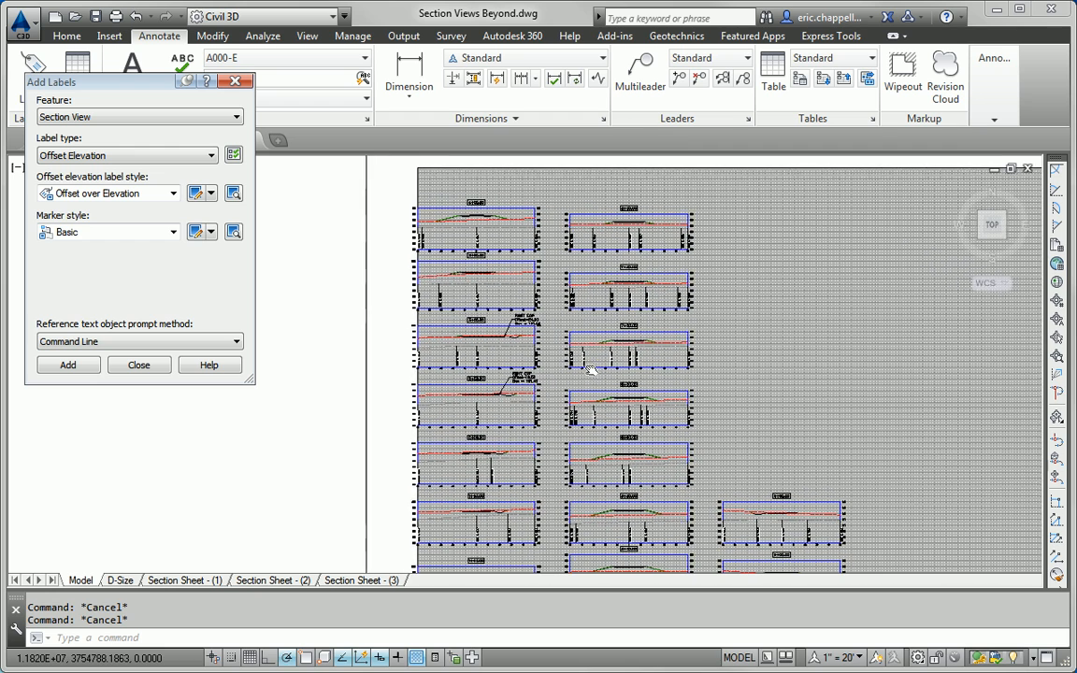